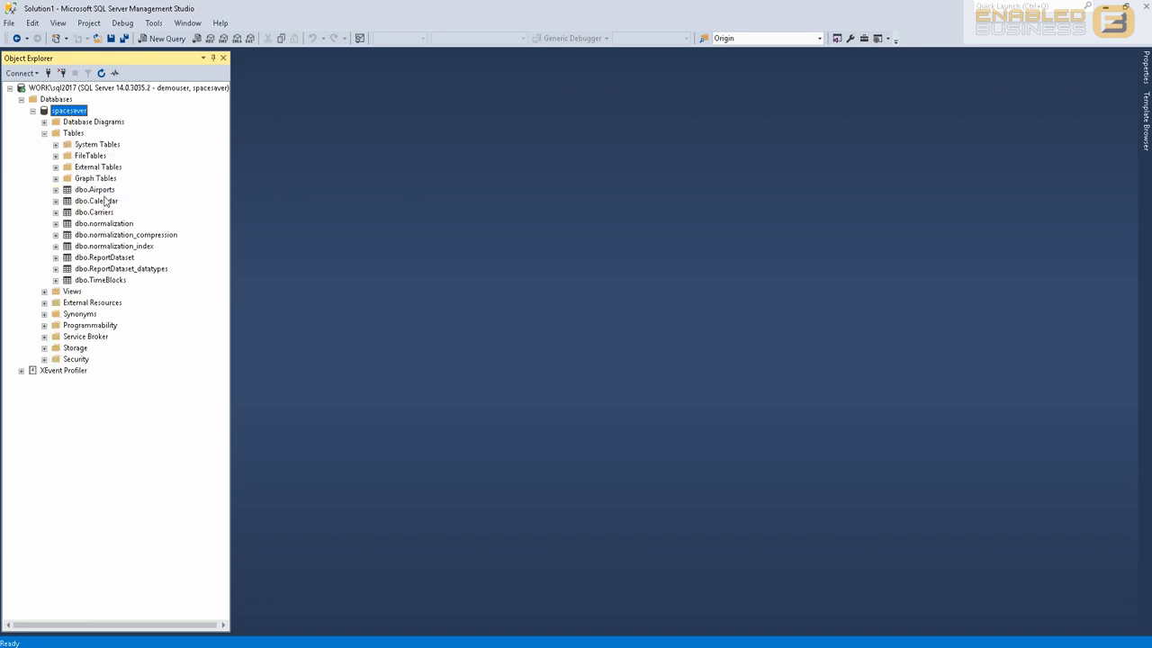
Step: Start a new query and begin typing 'select top 100 * from reportdata'
left_click(105, 257)
type("select top 100")
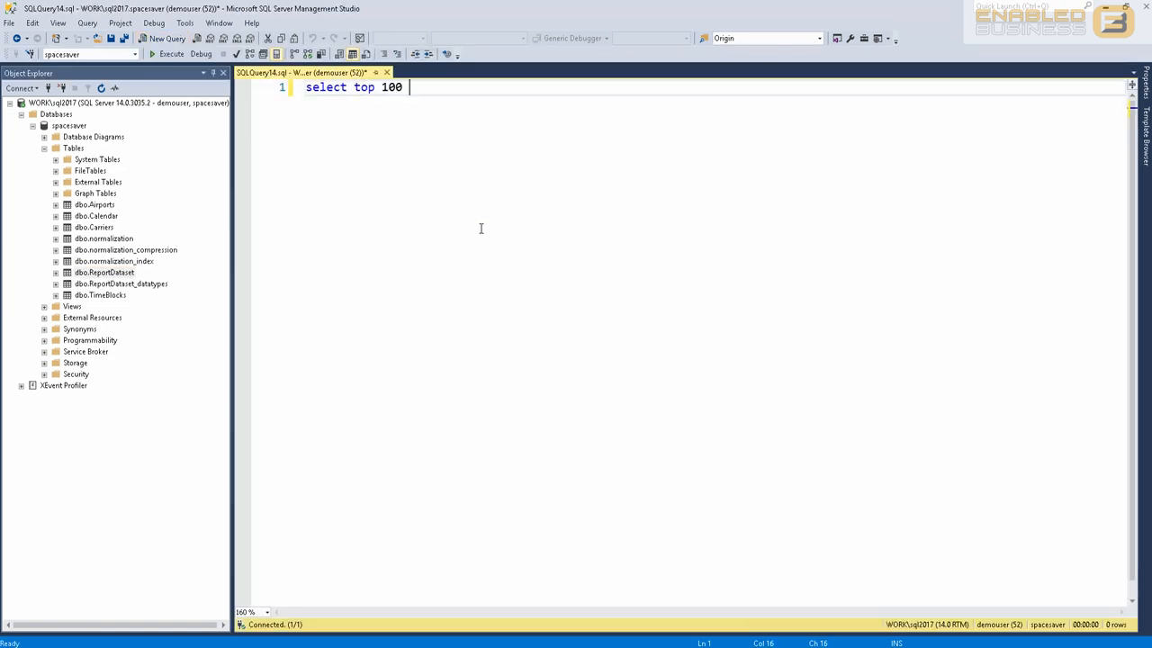
type("*")
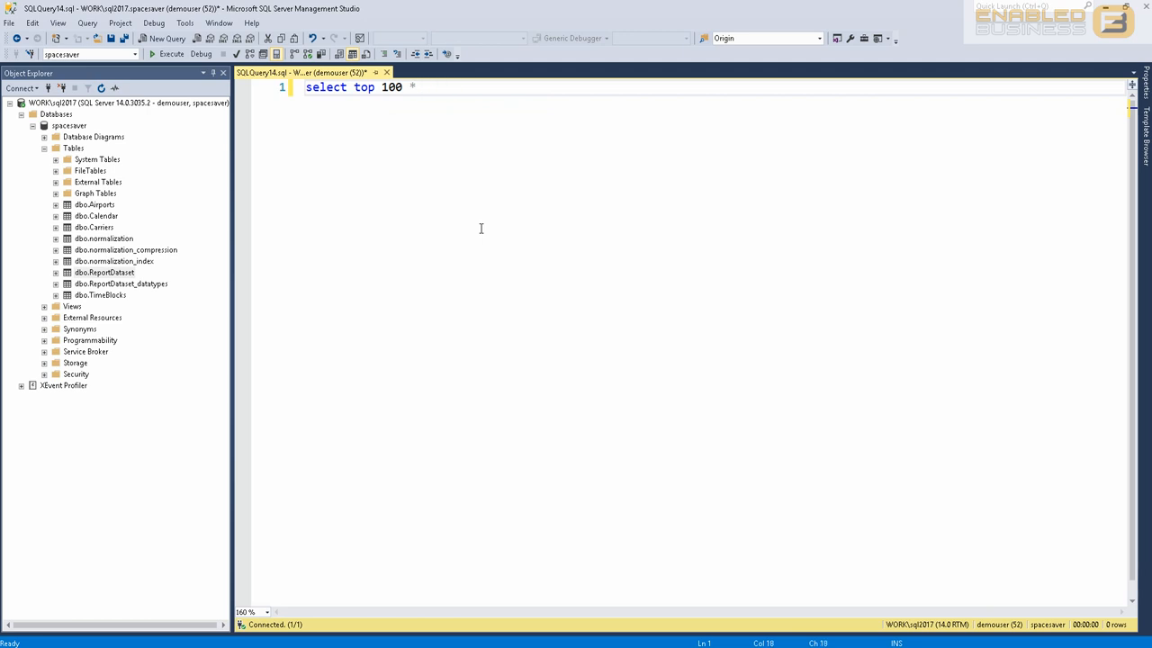
type("from report")
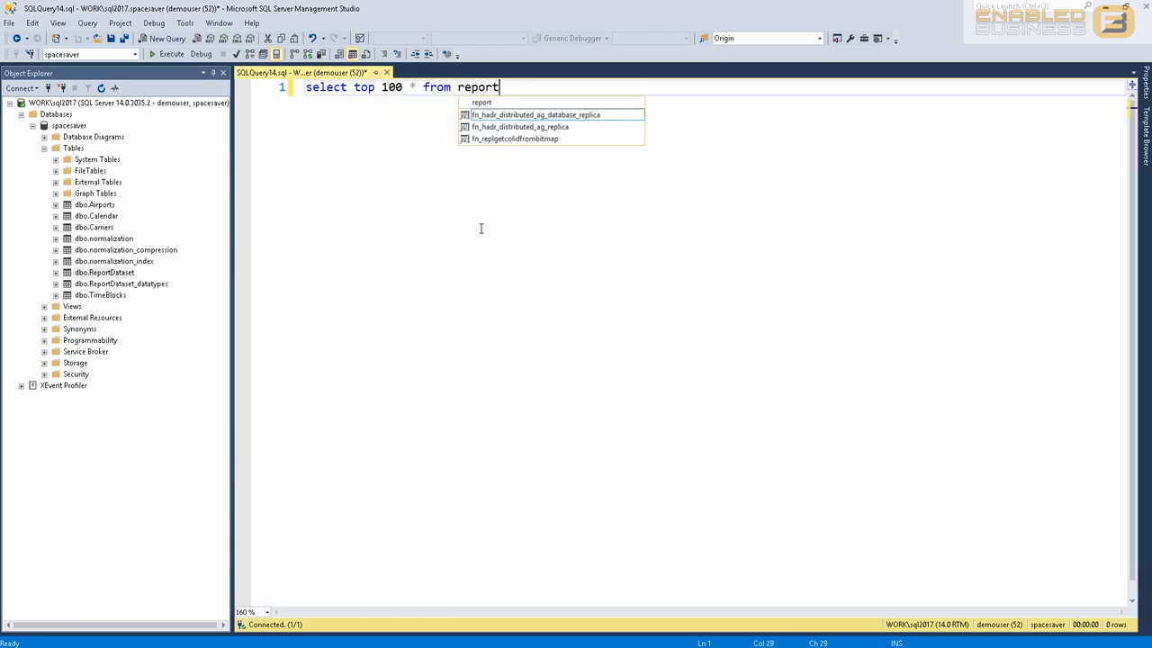
type("data")
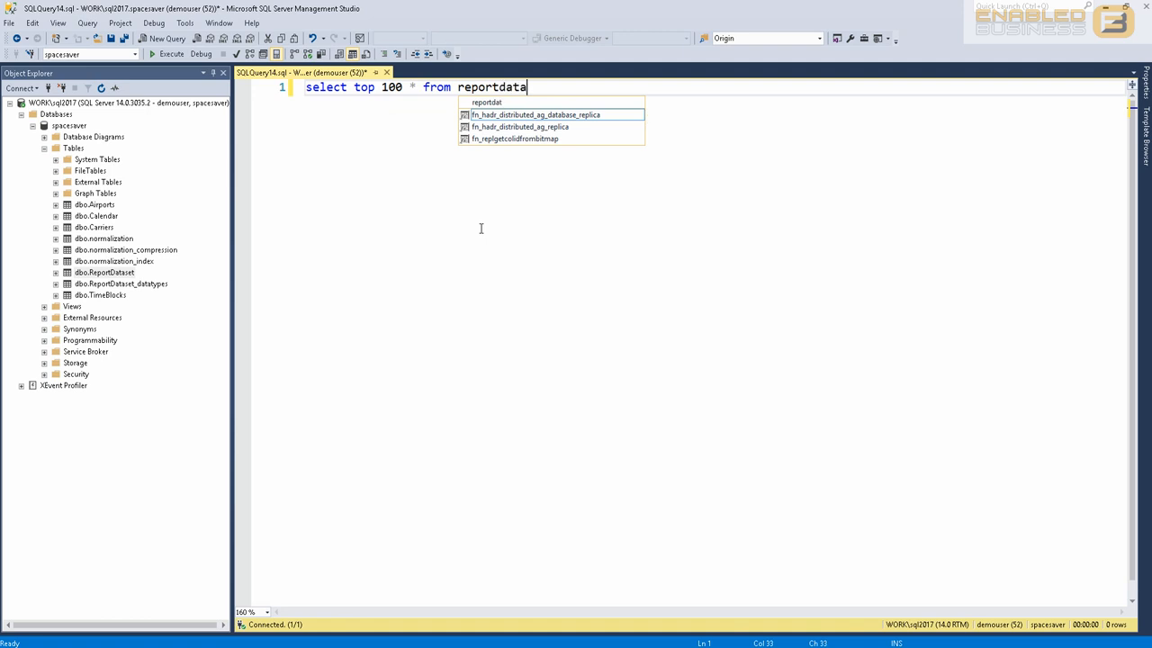
Step: Execute the top-100 query on ReportDataset and scan across the flight-data result columns
key("F5")
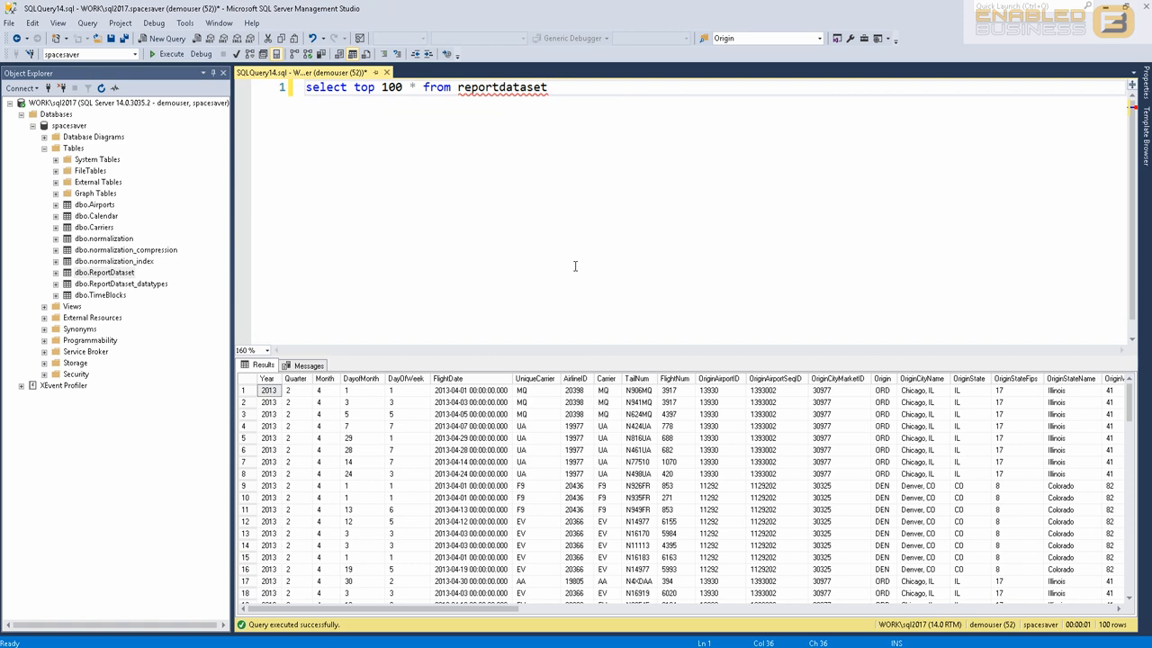
mouse_move(429, 597)
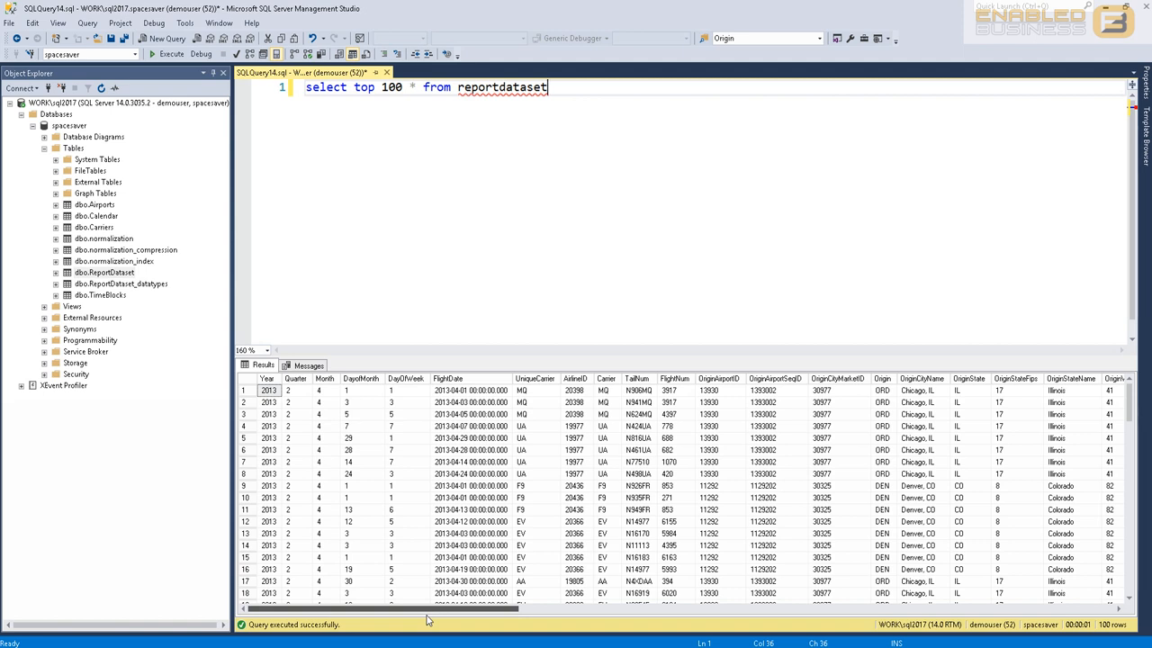
left_click(362, 425)
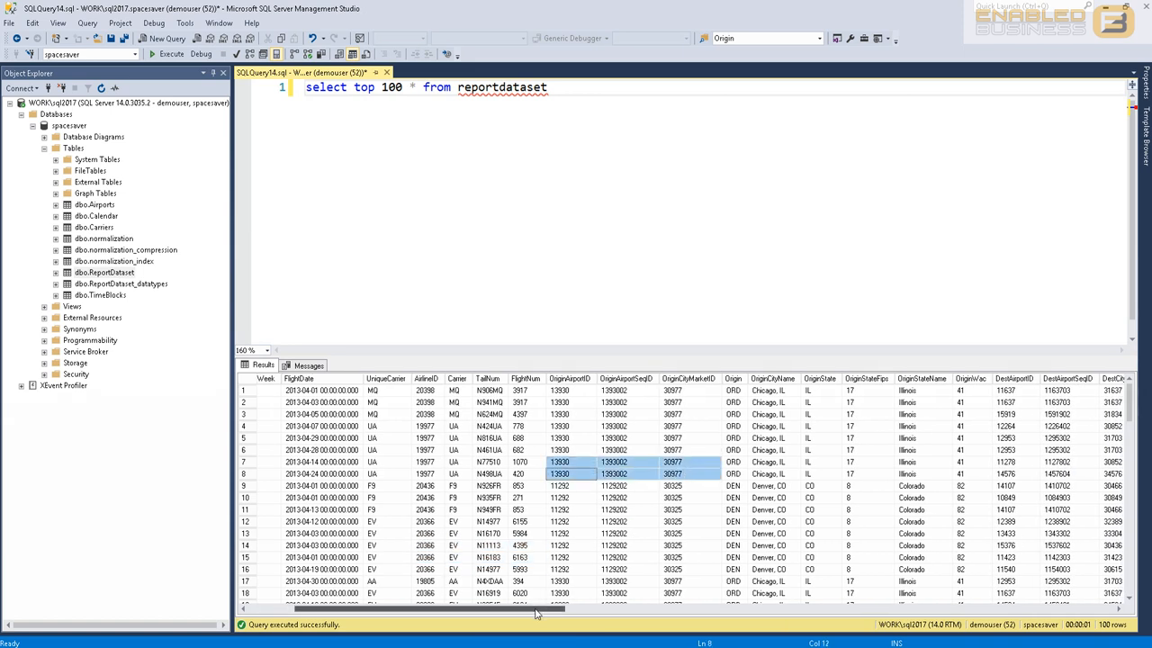
scroll("right", 3)
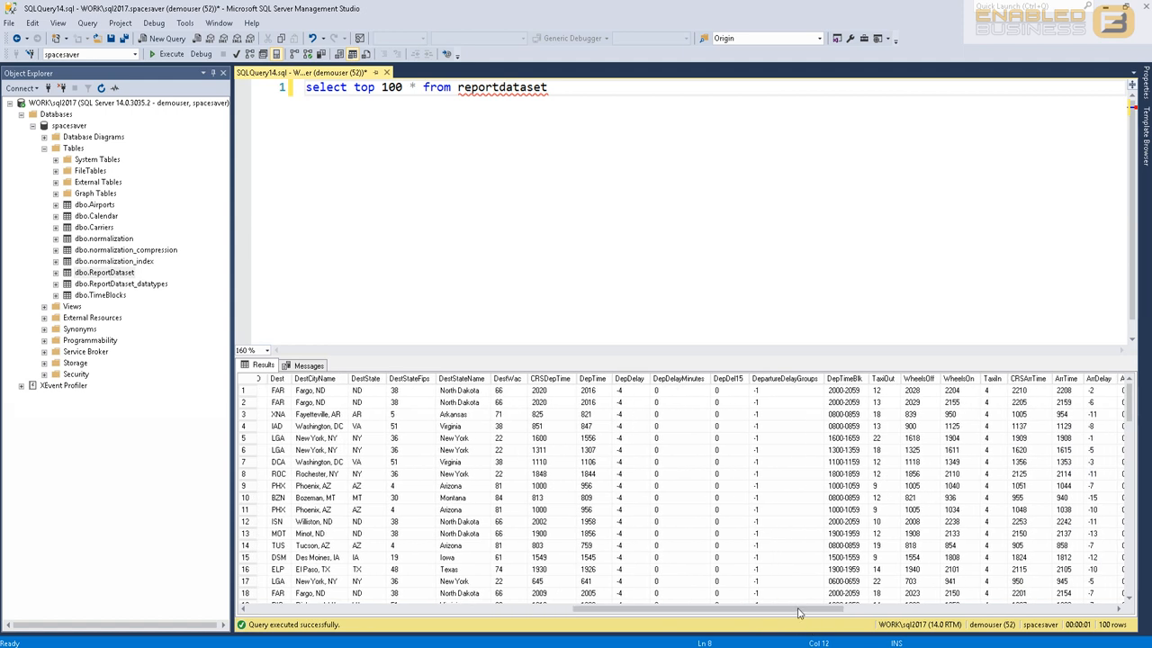
mouse_move(801, 482)
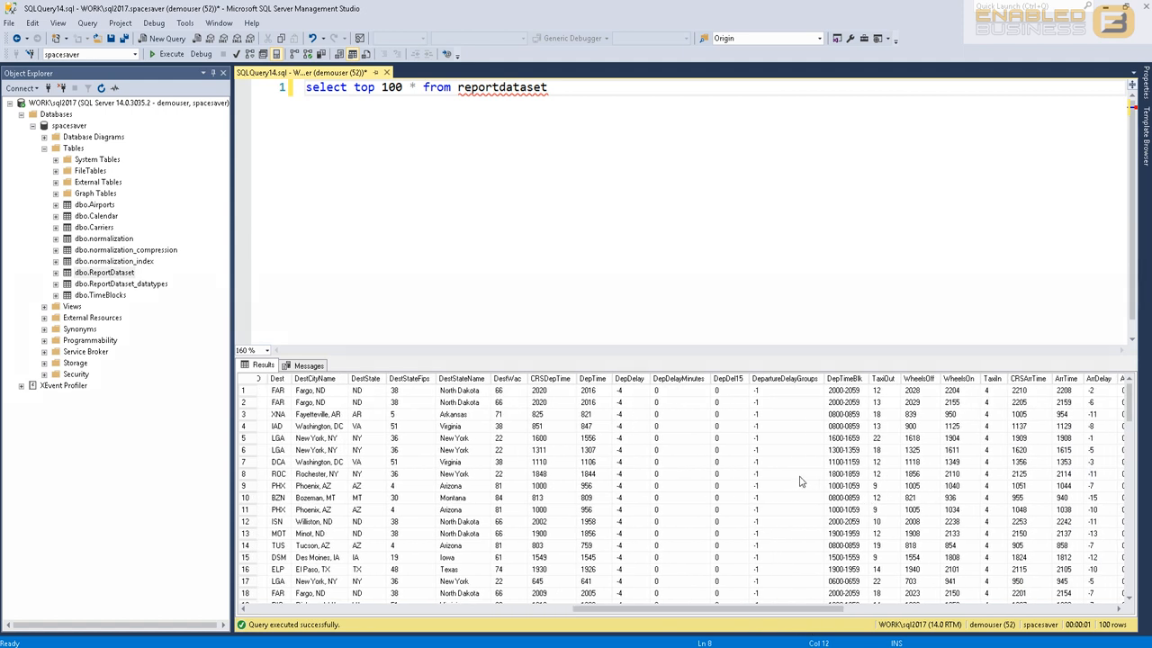
scroll("right", 3)
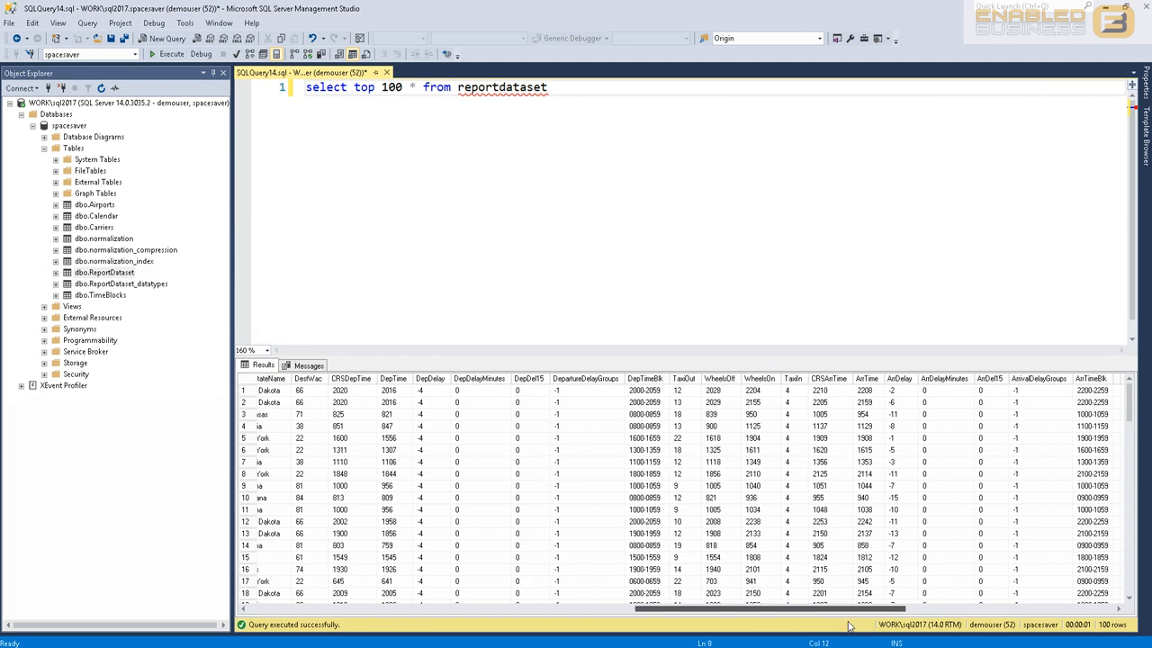
scroll("right", 3)
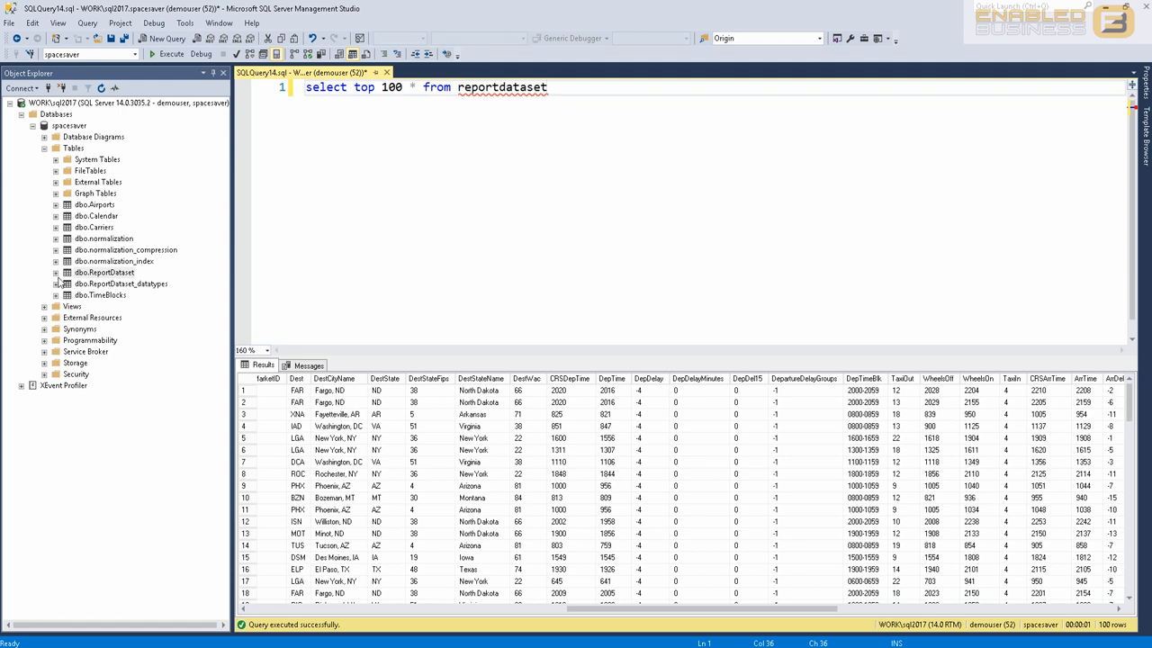
Step: Expand ReportDataset's Columns and check the FlightDate and Origin data types
left_click(56, 272)
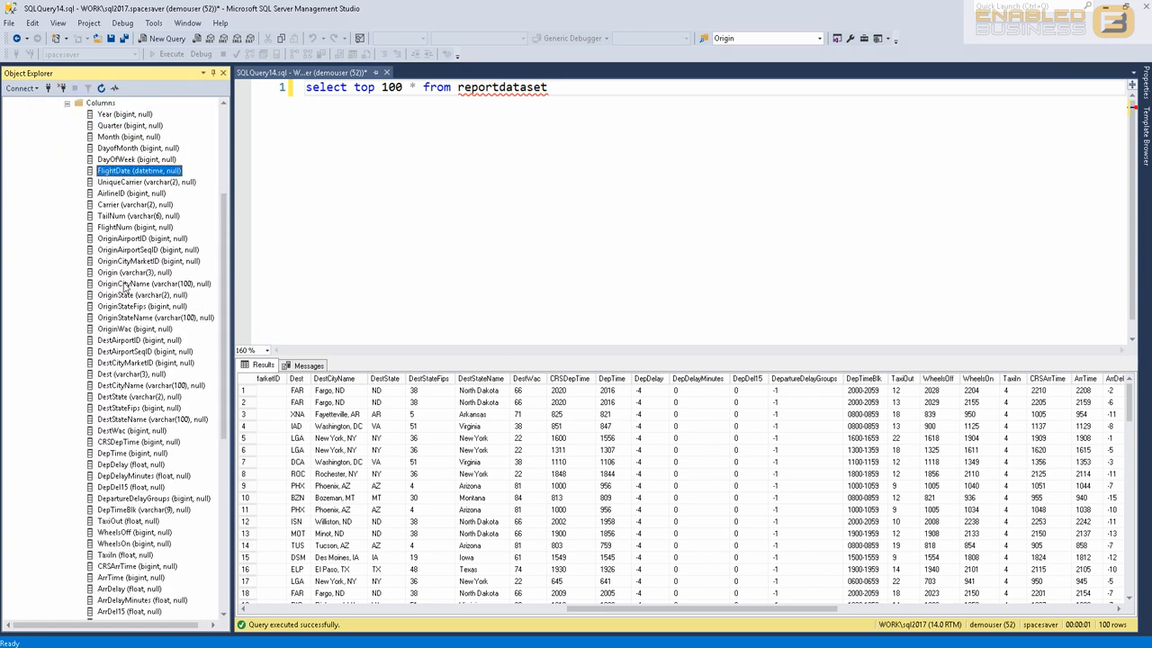
left_click(135, 272)
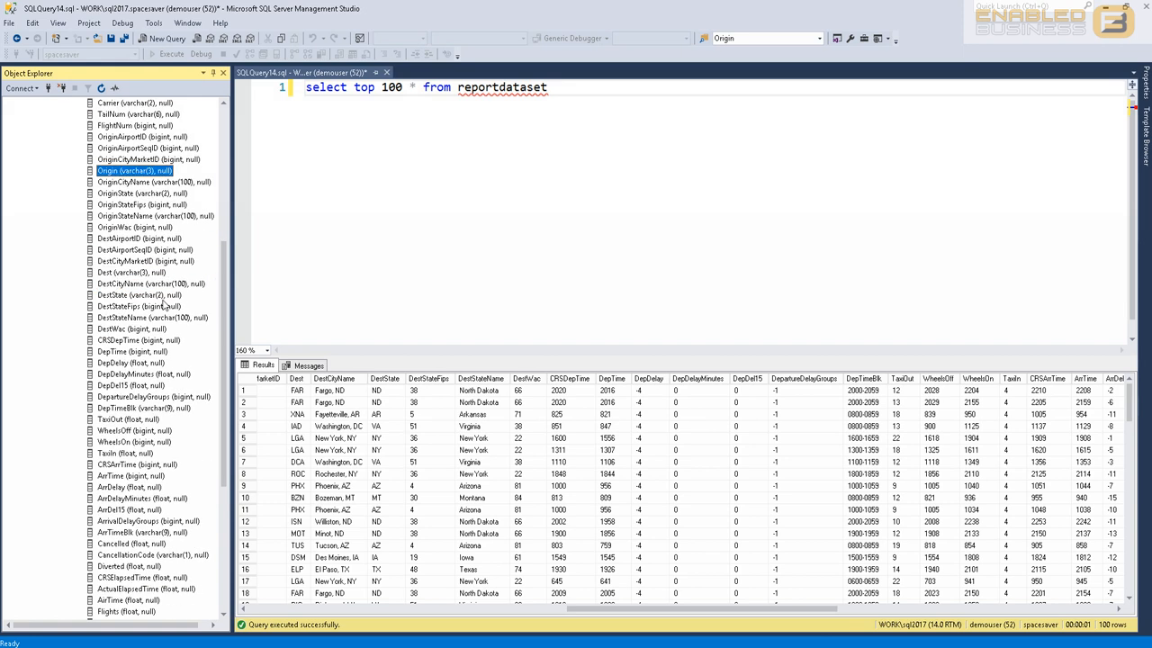
left_click(142, 182)
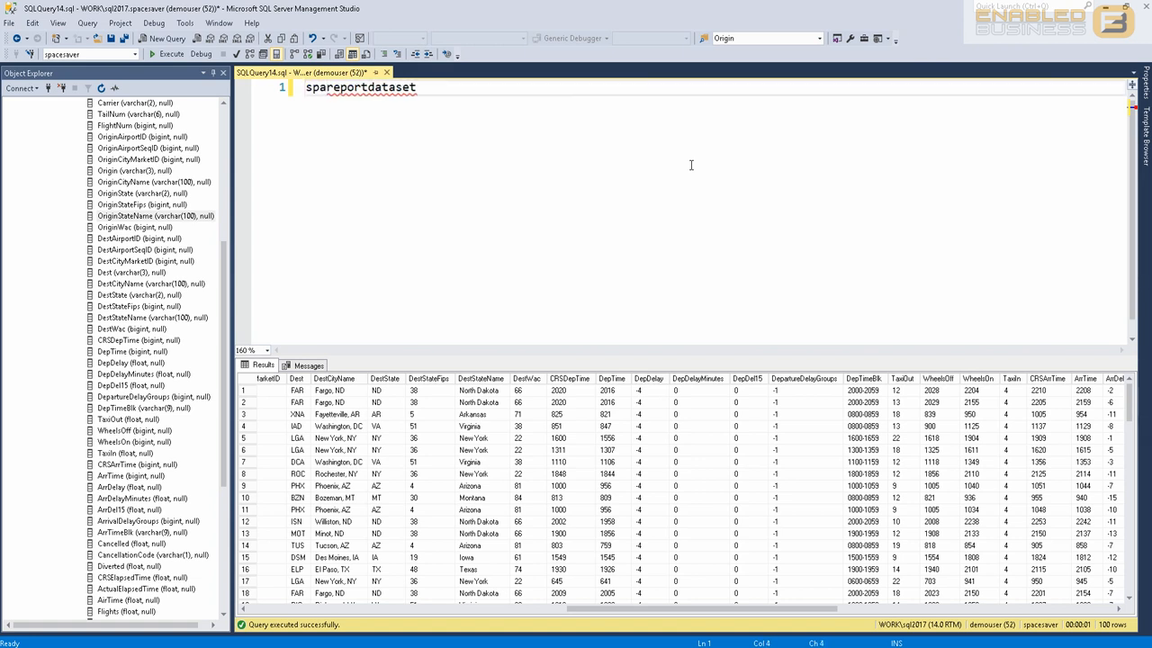
Step: Run sp_spaceused on ReportDataset and note its reserved space of 1076808 KB
type("sp_spacedreportdataset")
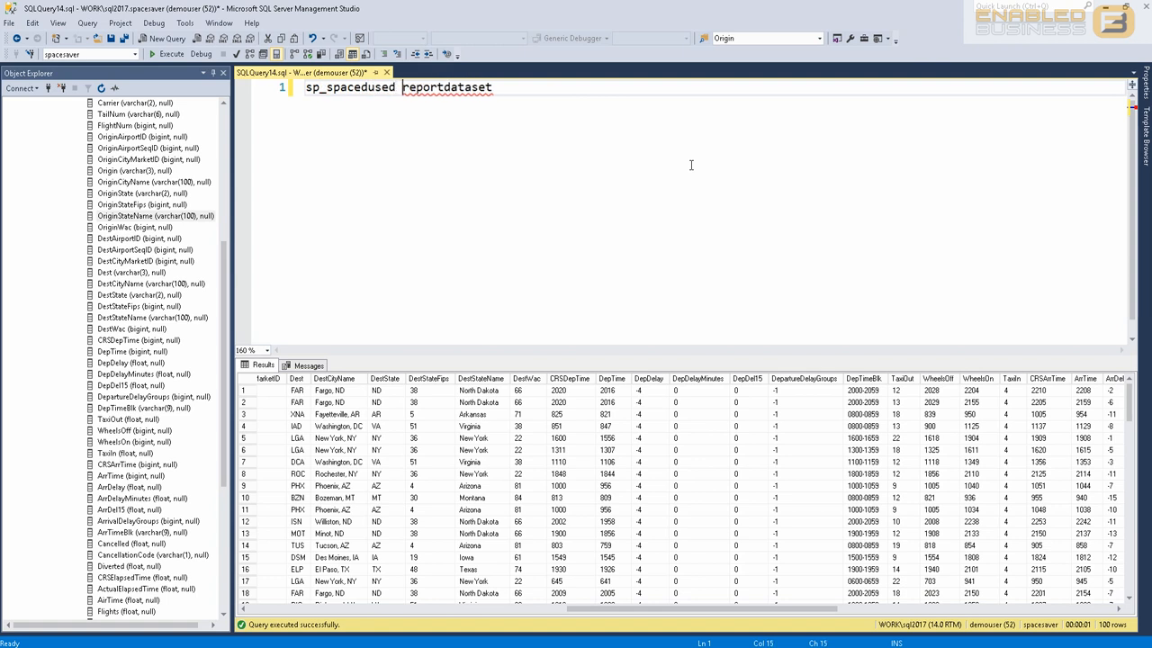
left_click(169, 54)
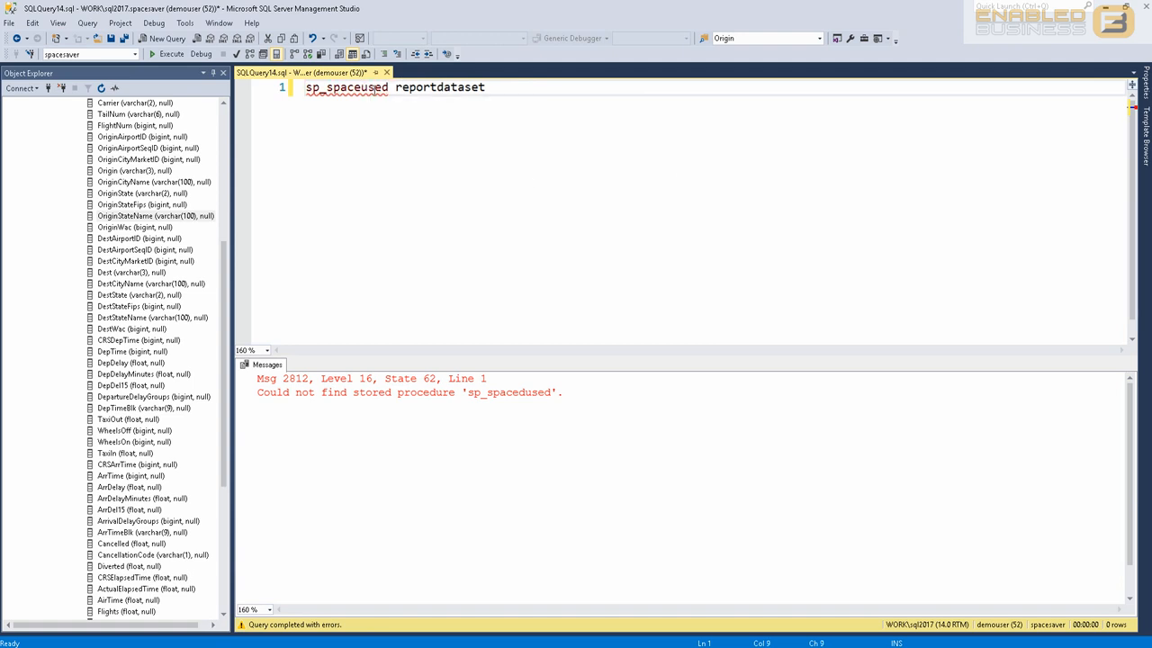
left_click(166, 54)
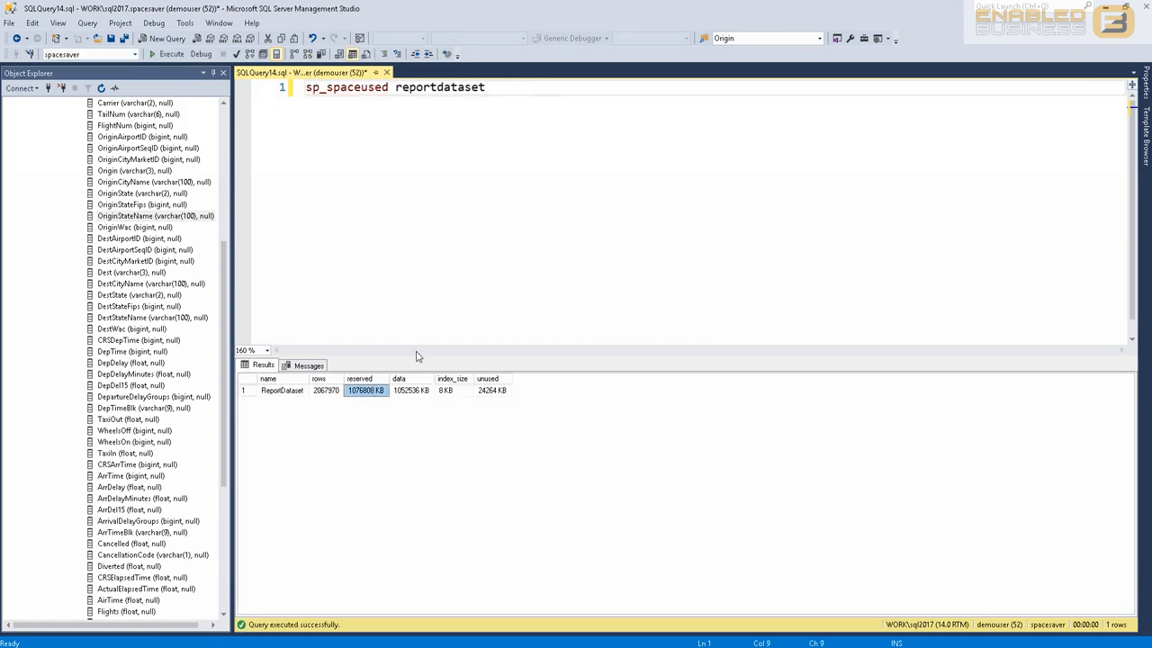
type("1076808 KB")
left_click(712, 86)
type("select count(*) from report")
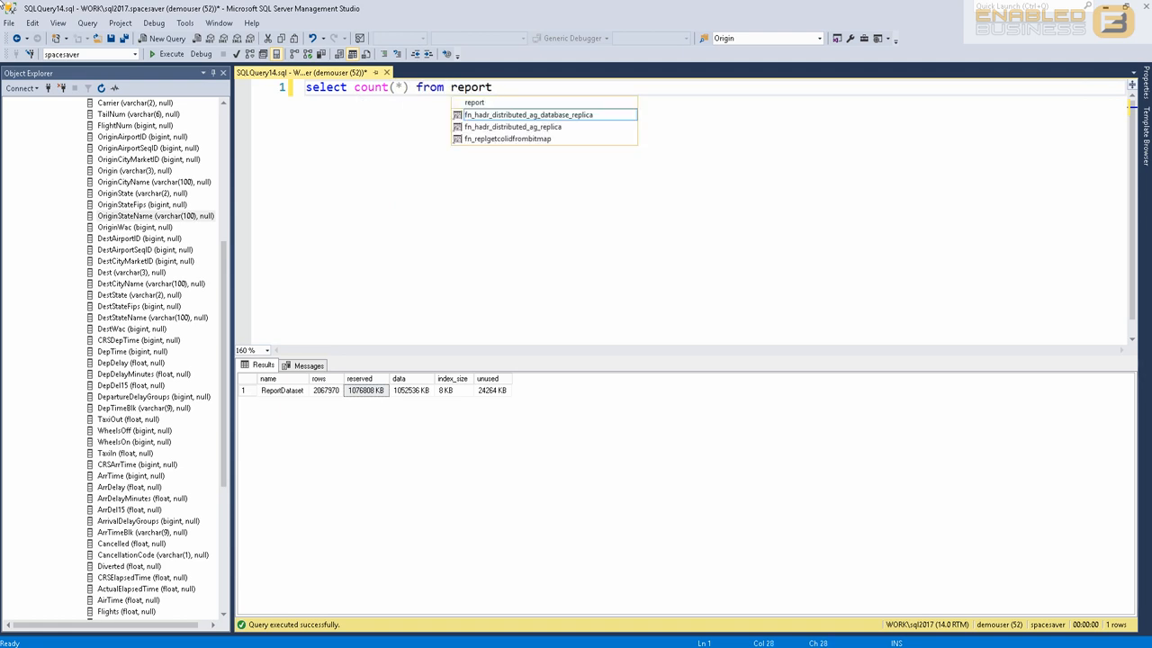
Step: Complete 'reportdataset' in the count(*) query, which returns 2,967,970 rows
type("da")
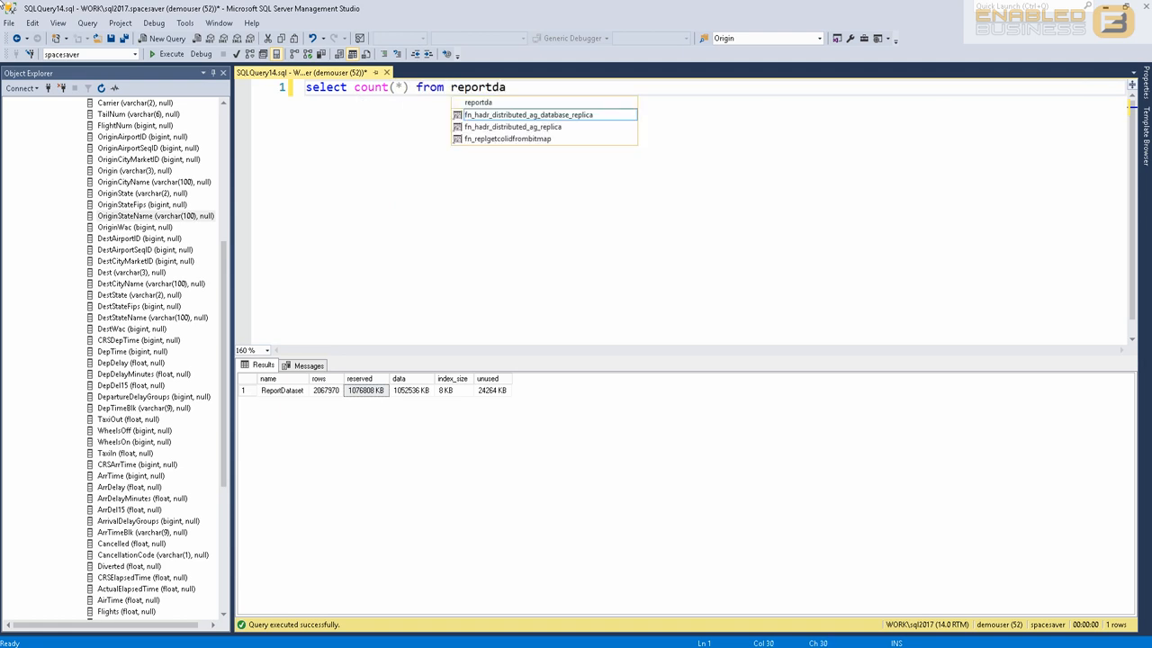
type("taset")
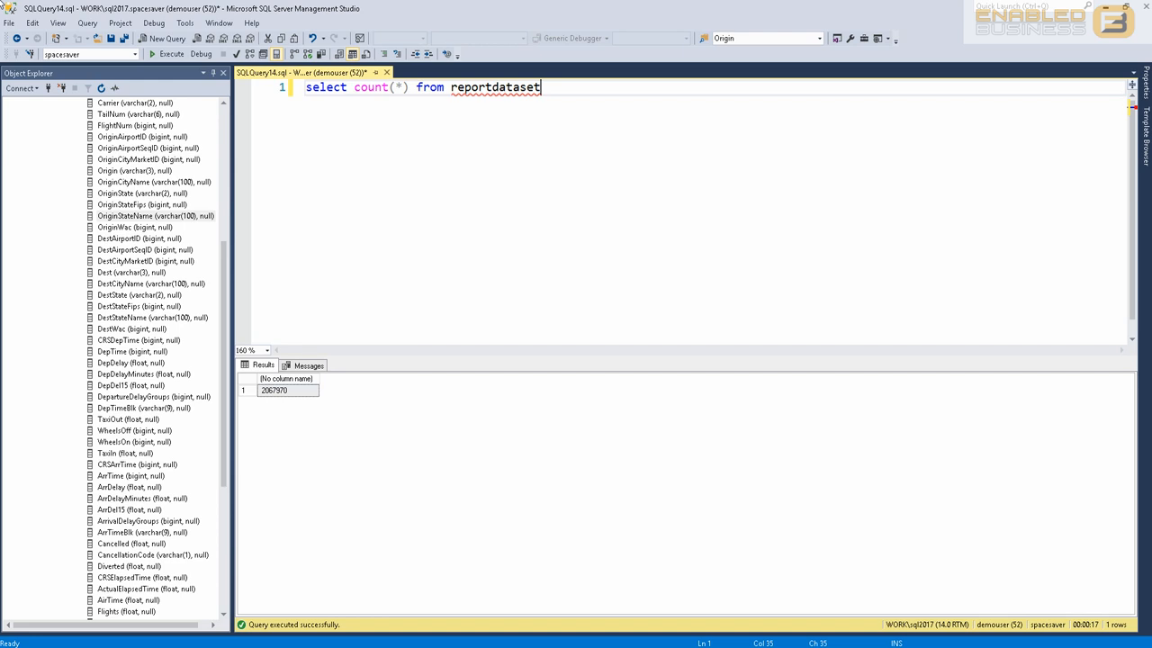
mouse_move(559, 106)
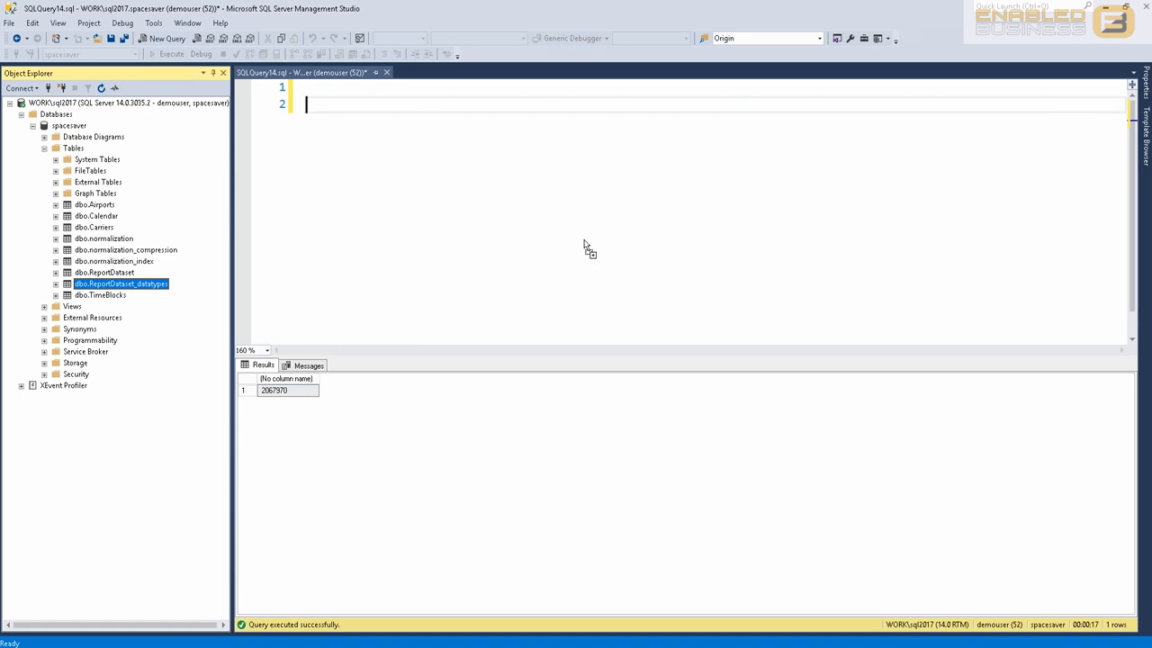
Step: Select the top 100 rows of [dbo].[ReportDataset_datatypes] and examine a FlightDate value in the results
type("select [dbo].[ReportDataset_datatypes]")
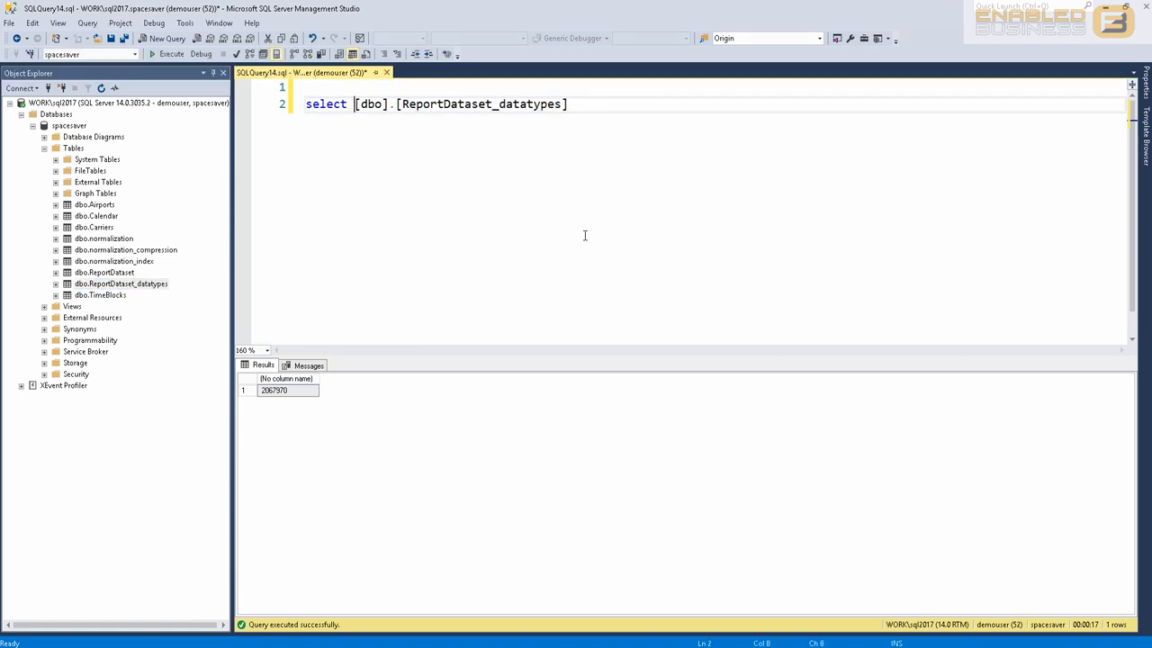
type("top")
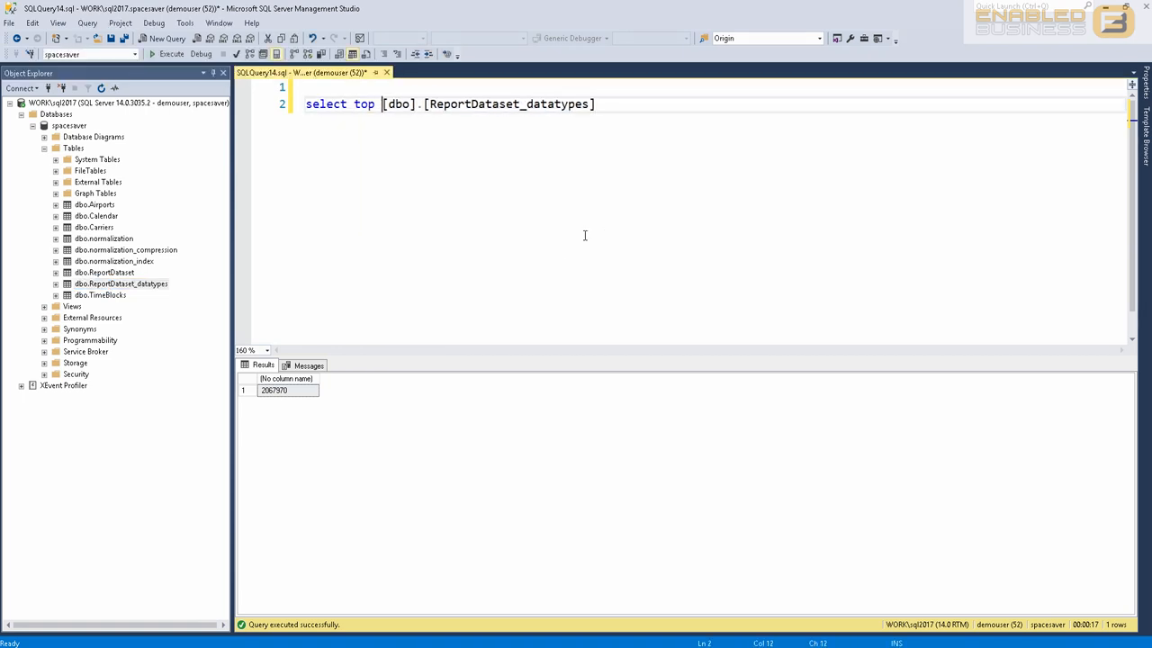
type("100 * from")
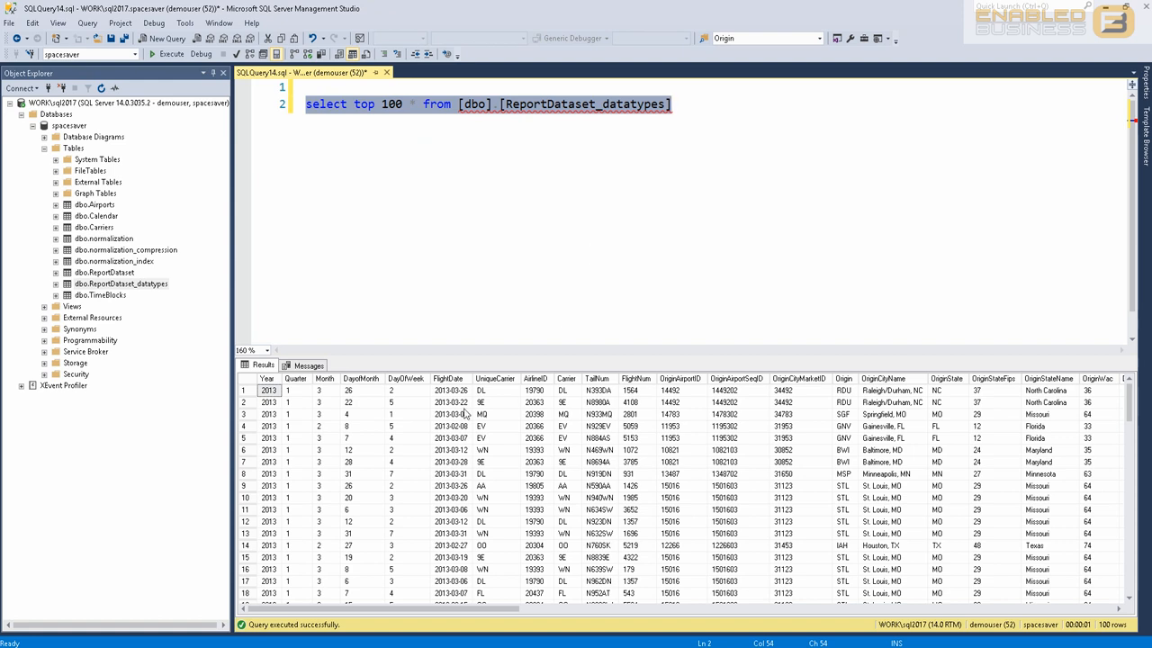
left_click(450, 403)
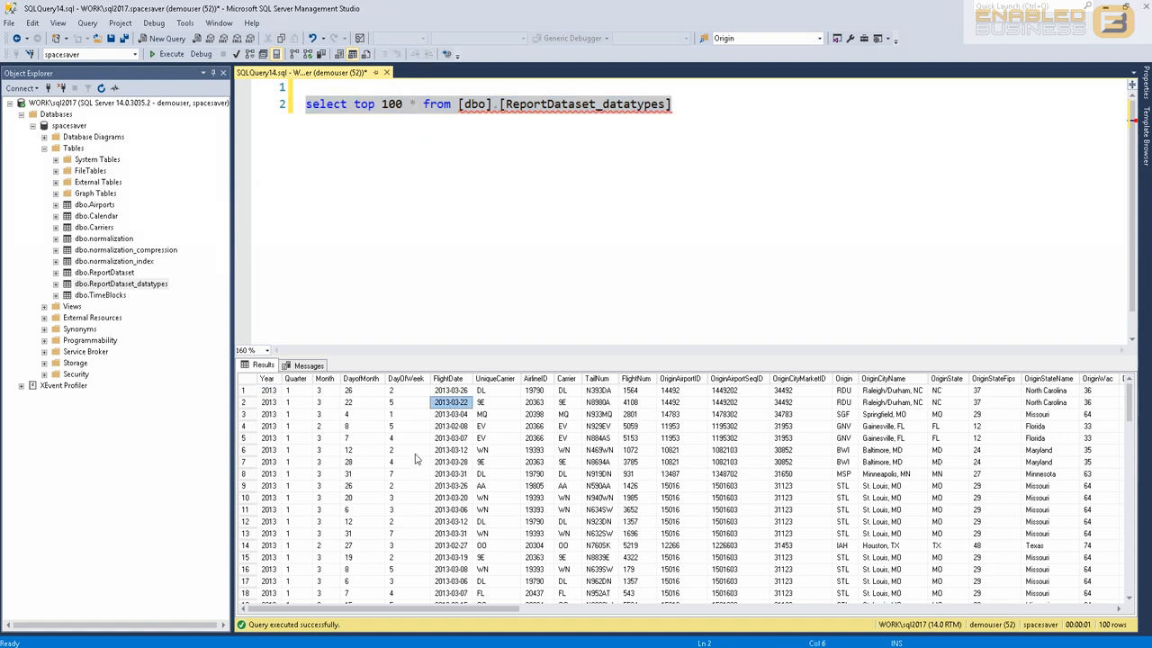
mouse_move(738, 416)
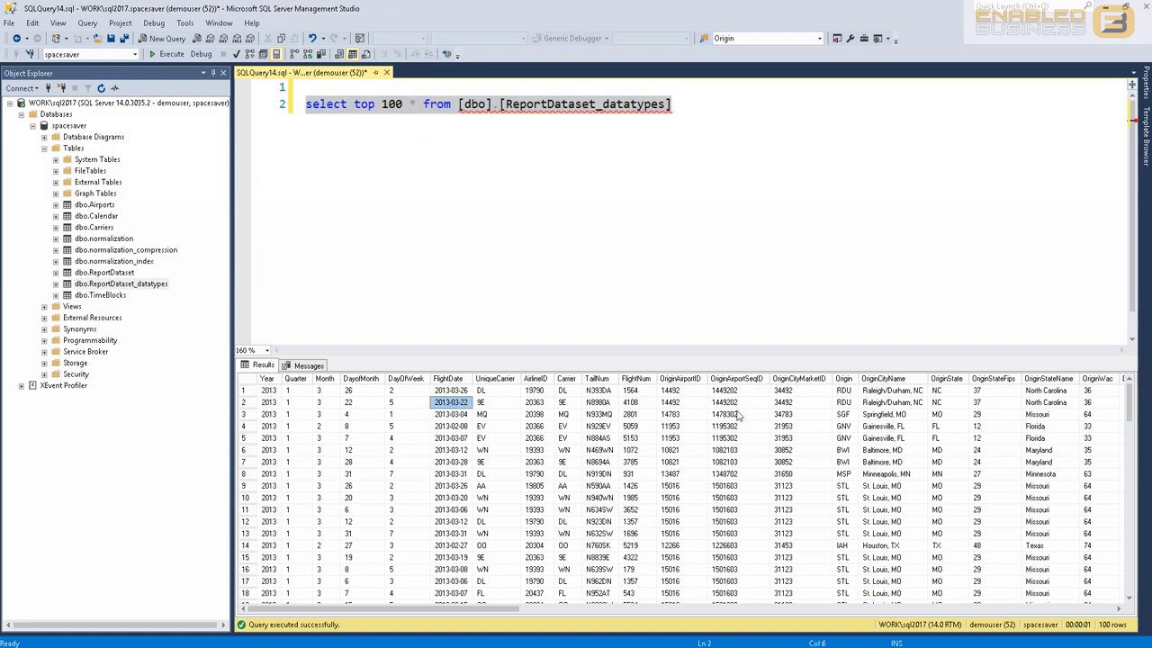
scroll("right", 3)
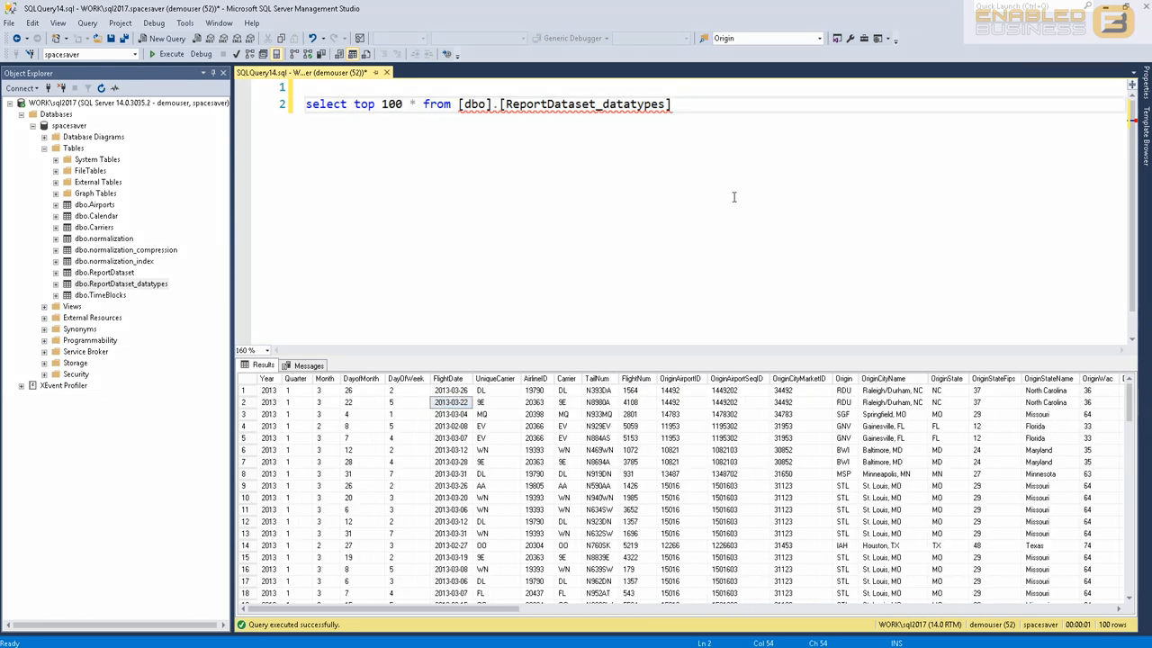
Step: Run sp_spaceused on ReportDataset_datatypes and note its reserved space of 437064 KB
type("sp_space")
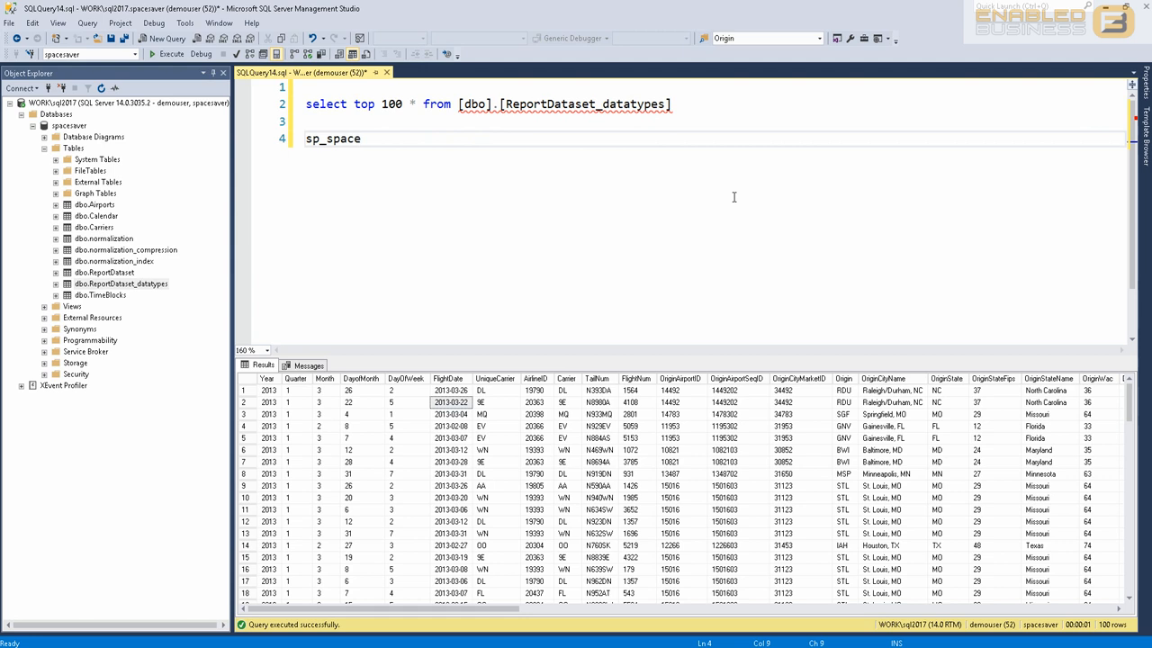
type("used")
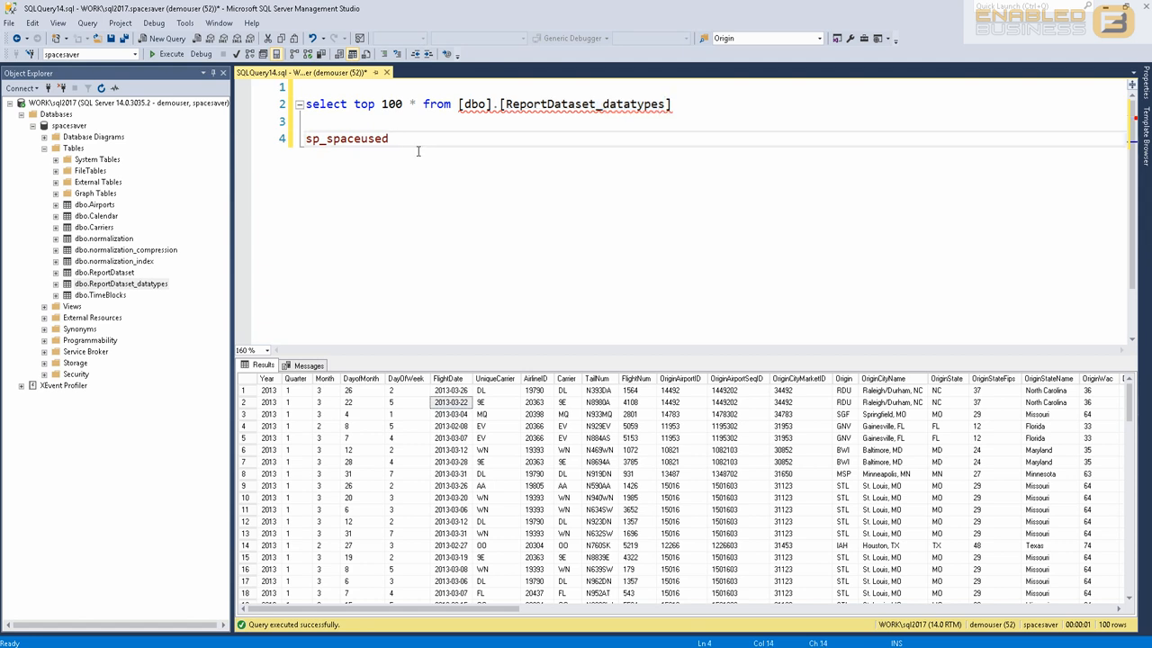
type("ReportDataset_datatypes")
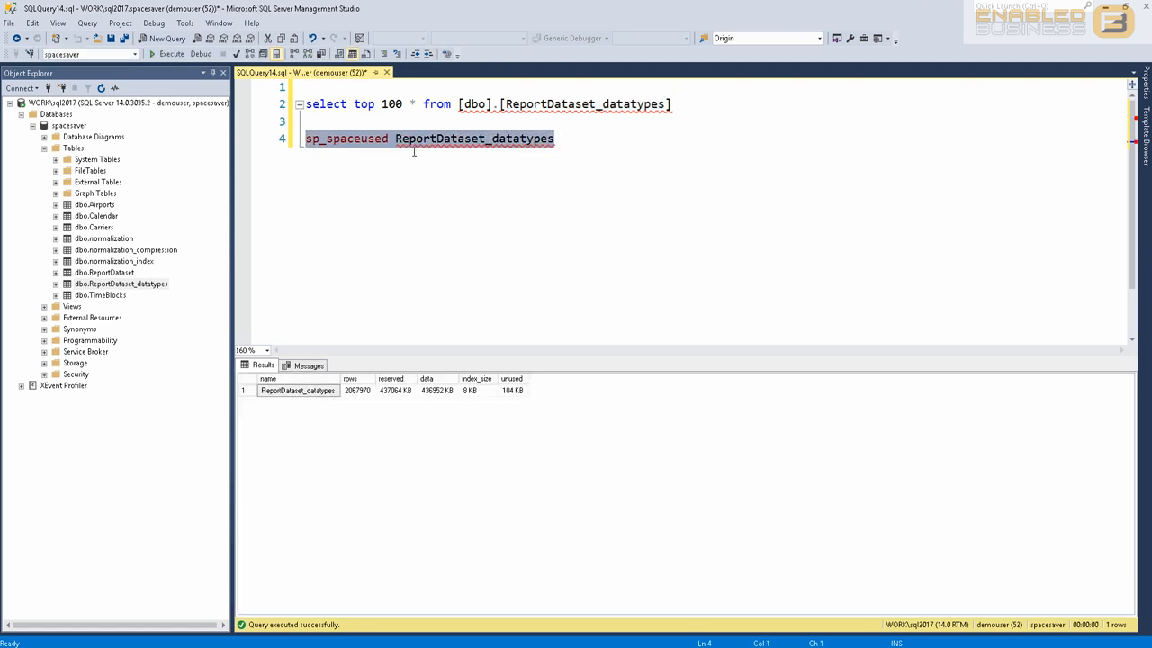
left_click(395, 389)
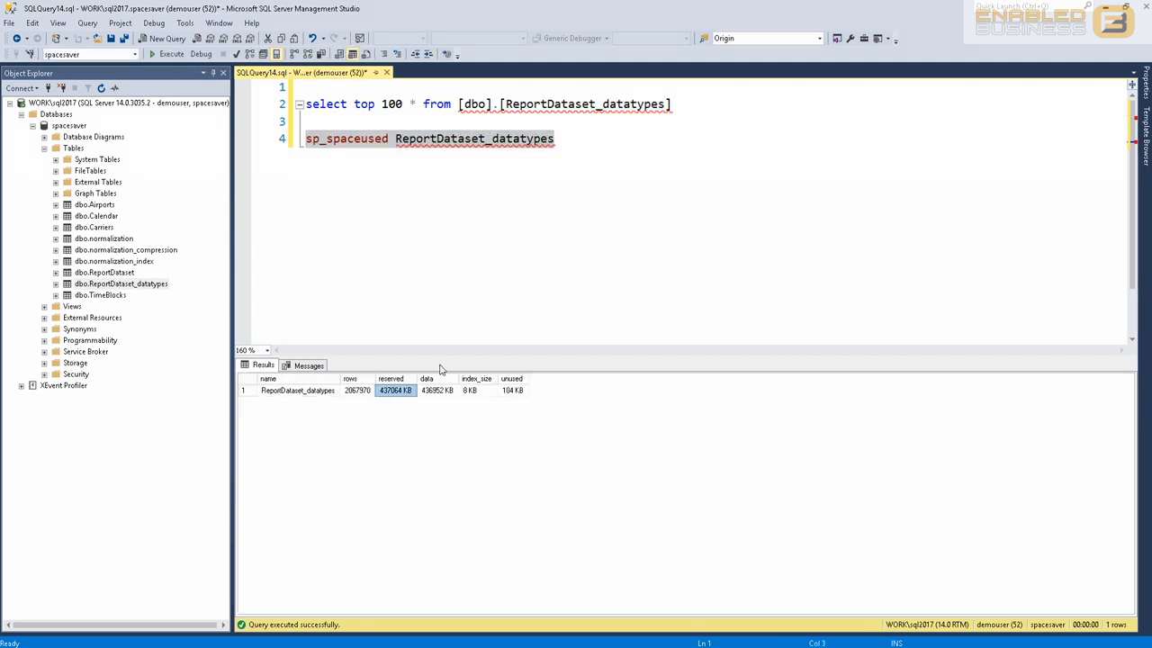
type("437064 KB")
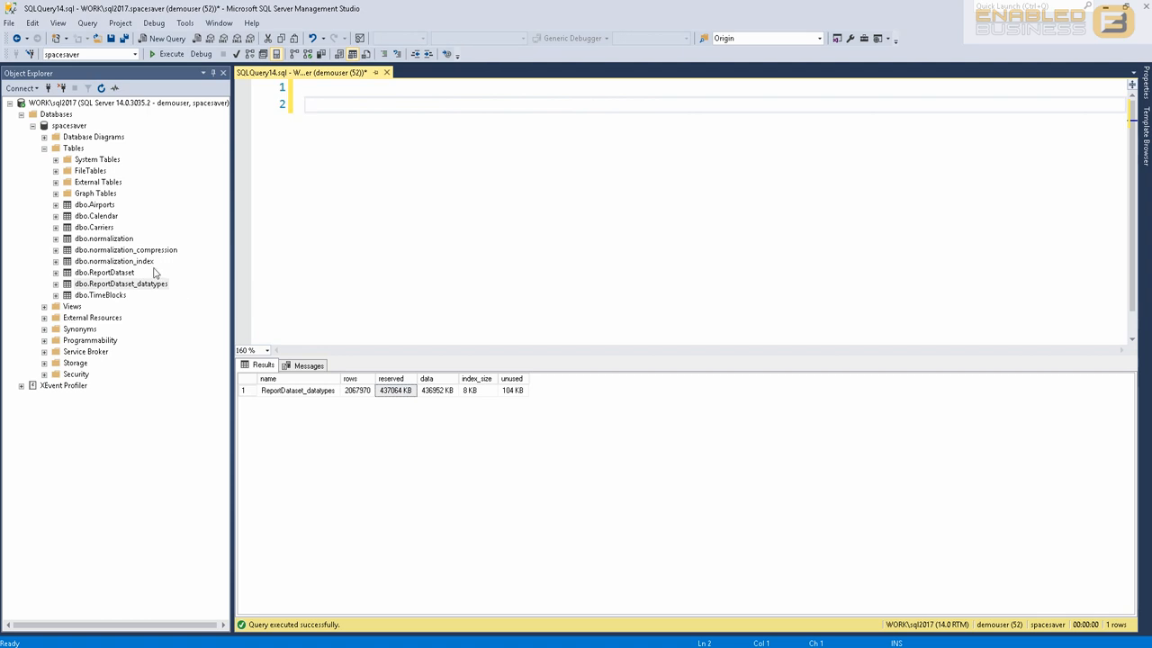
Step: Write a select on [dbo].[normalization], then run a quick select on the calendar table
type("[dbo].[normalization]")
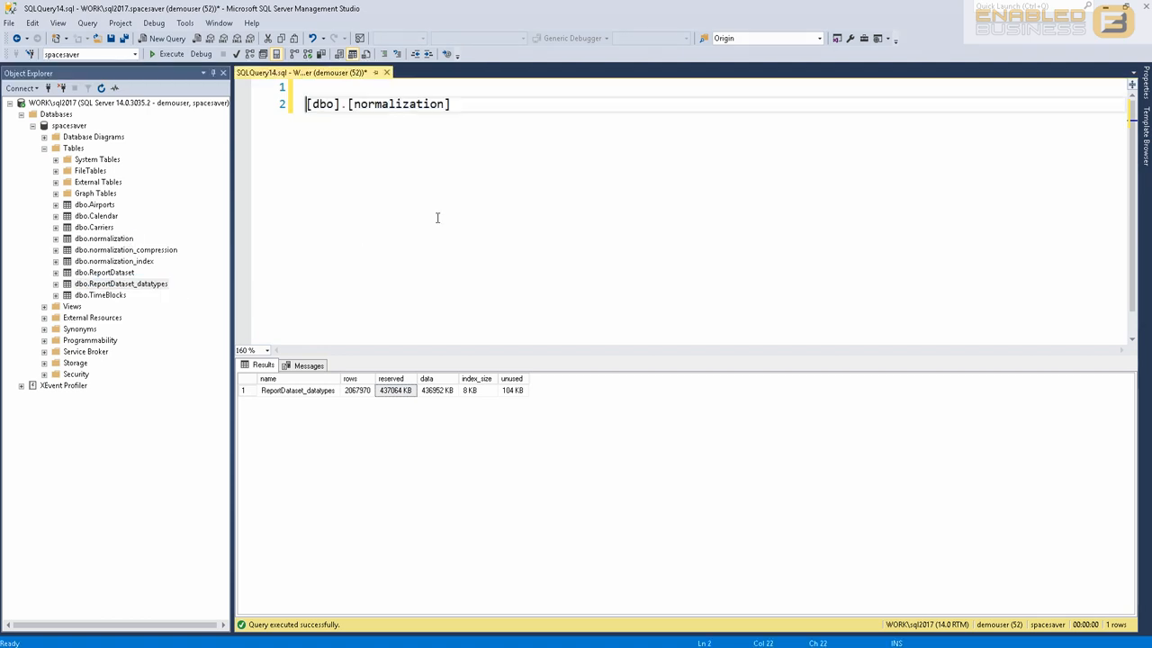
type("select *")
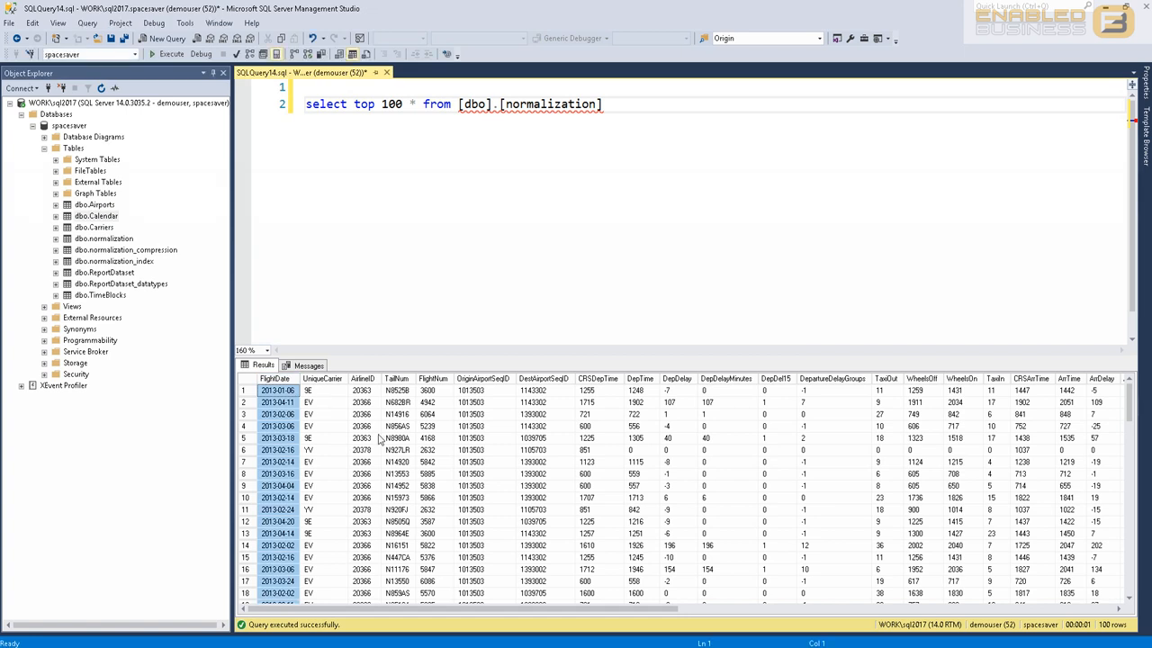
type("select * from cal")
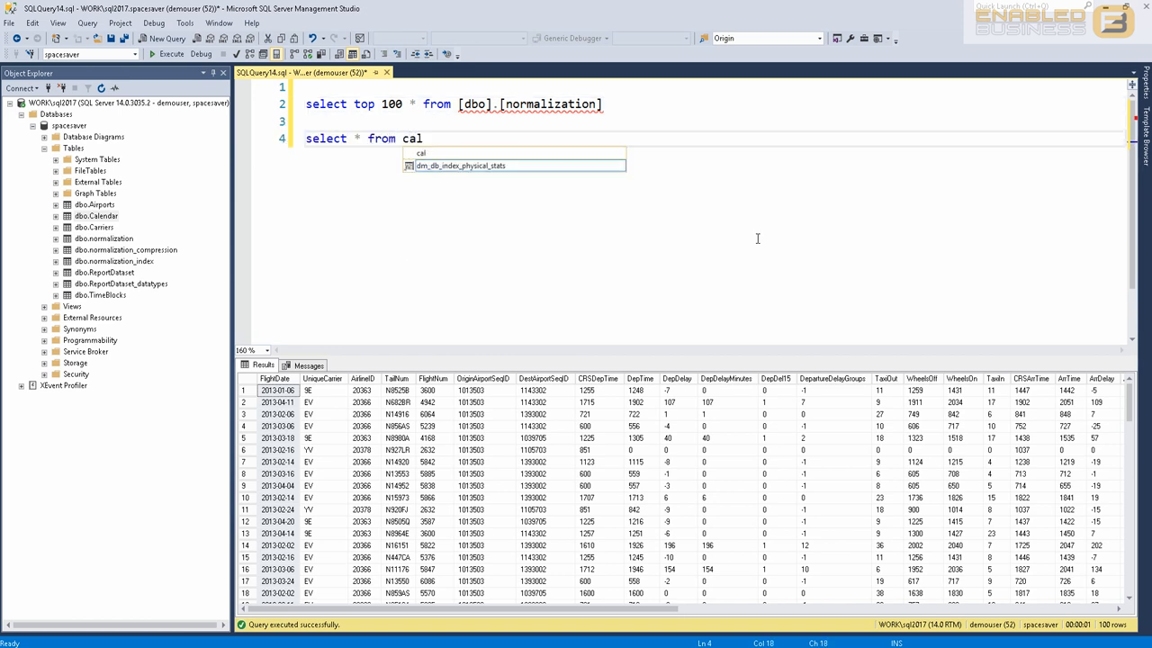
type("endar")
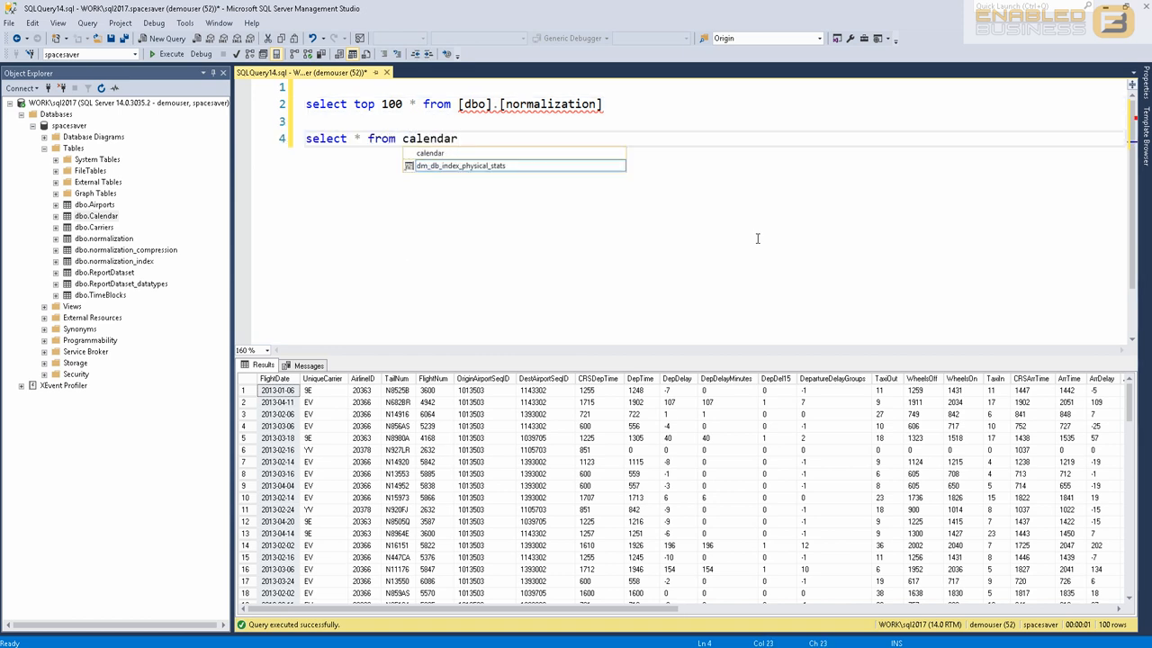
left_click(171, 54)
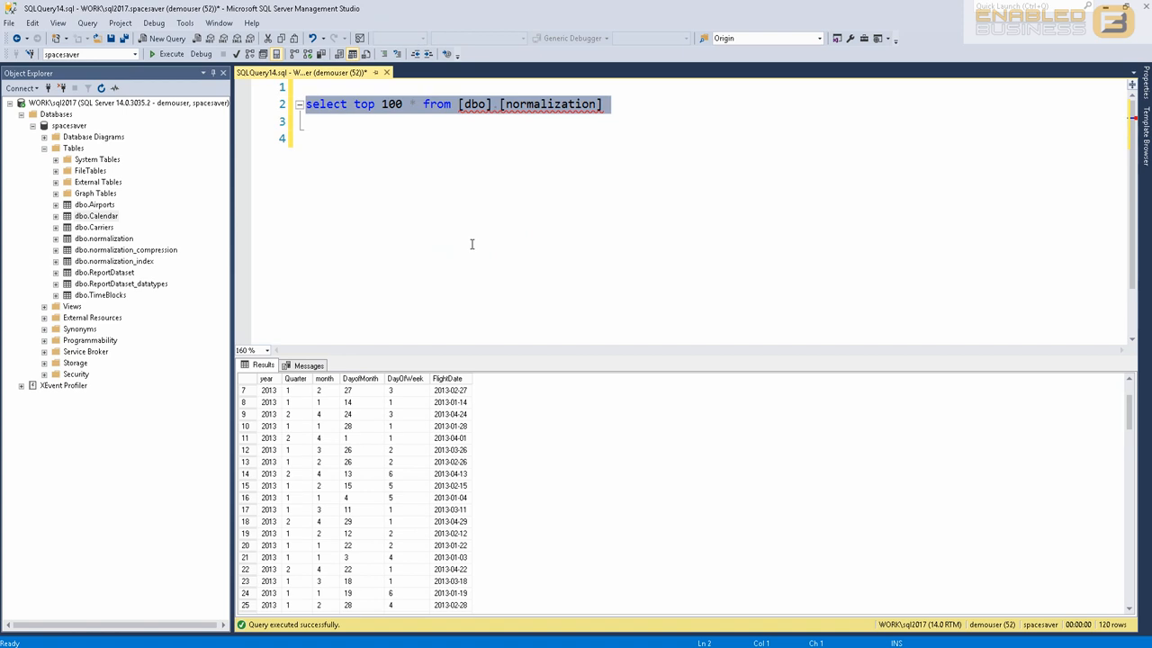
Step: Rerun the normalization preview and inspect the origin and destination airport ID columns
left_click(169, 38)
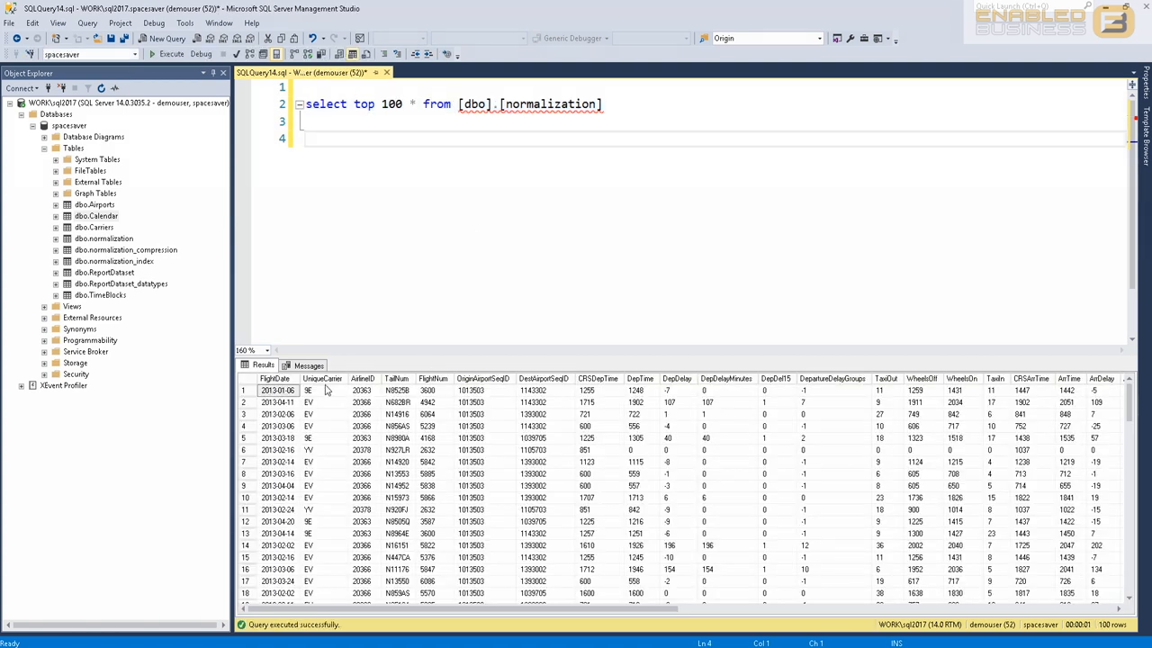
left_click(483, 389)
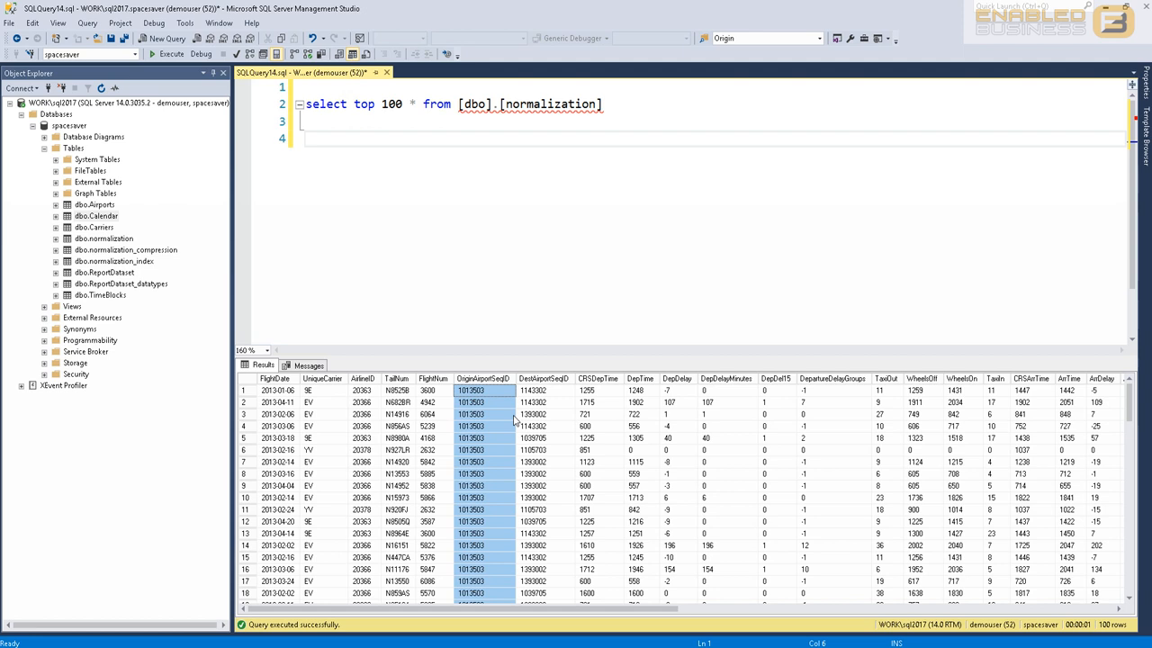
mouse_move(544, 403)
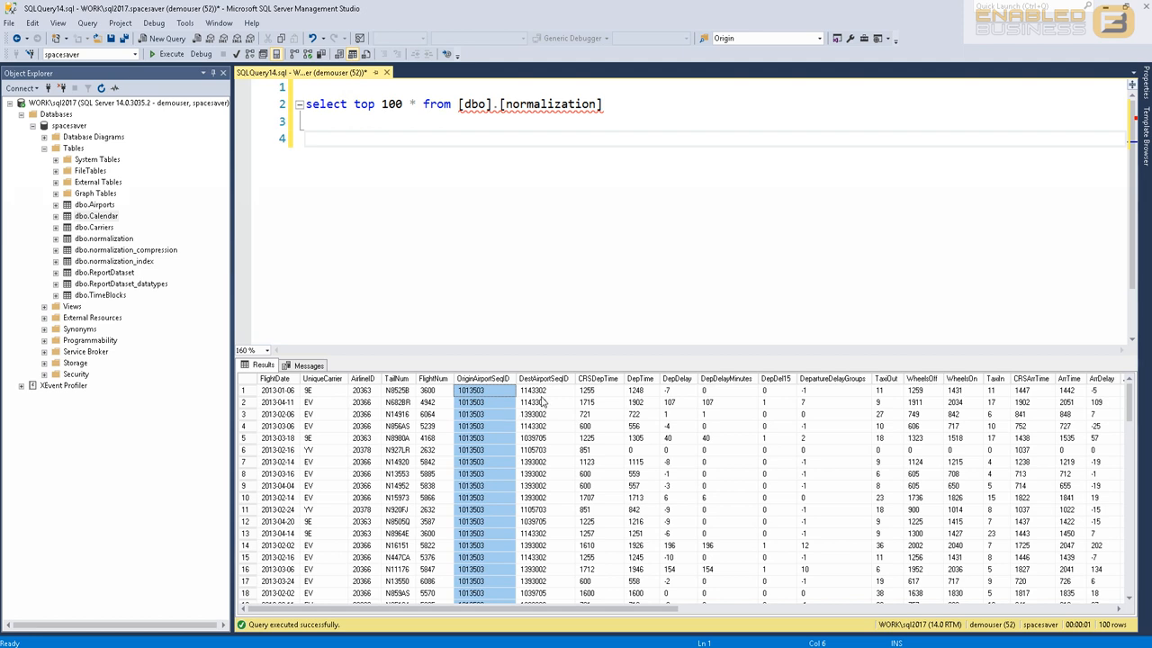
left_click(533, 403)
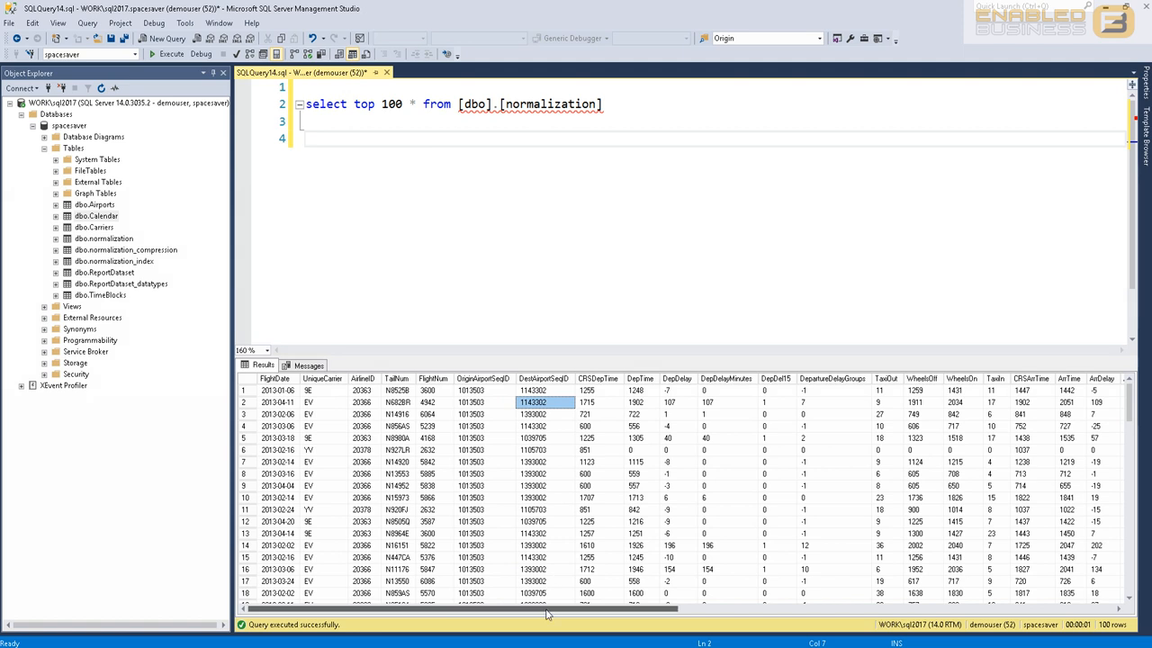
scroll("right", 3)
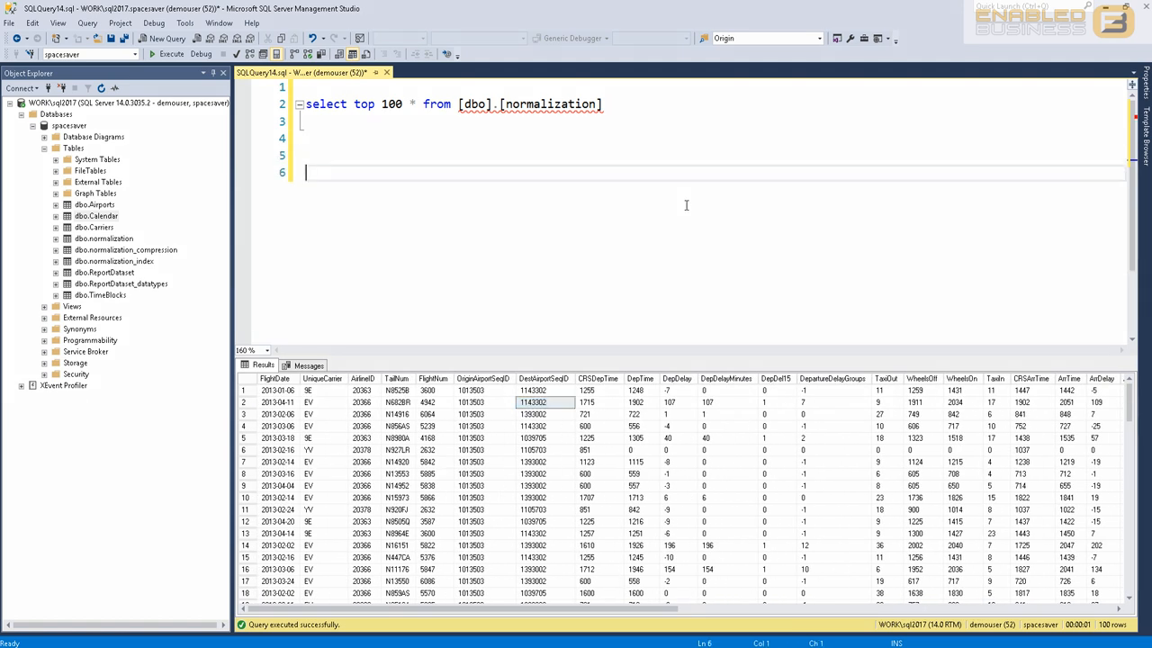
Step: Run sp_spaceused on [normalization] and note its reserved space of 210216 KB
type("sp_spa")
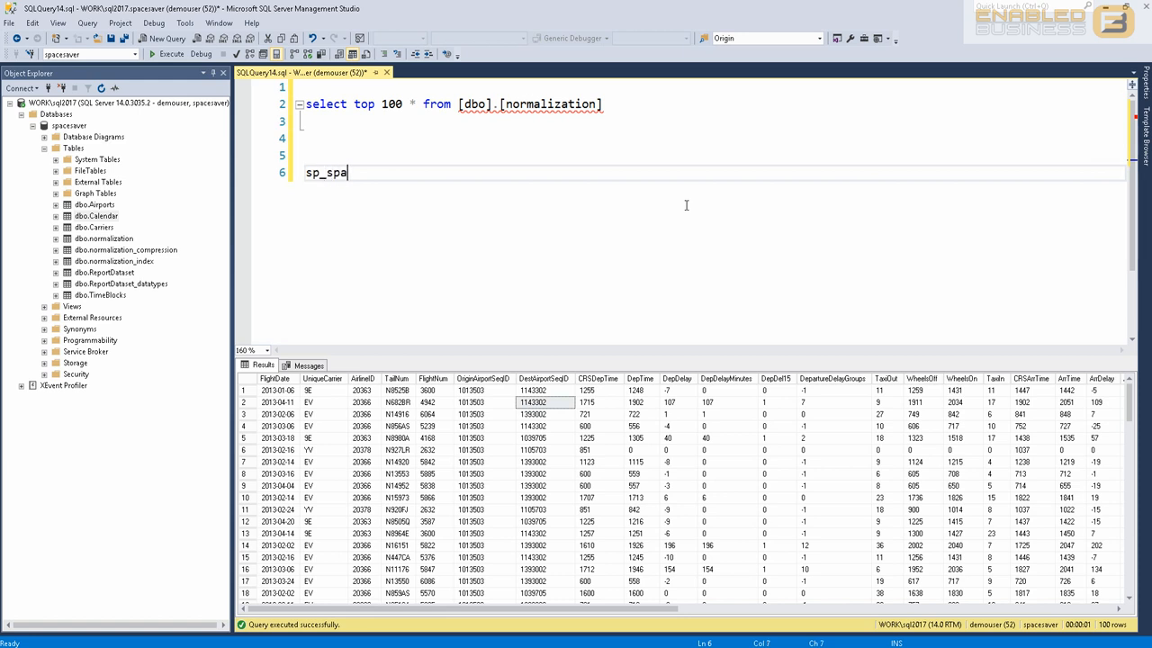
type("ed")
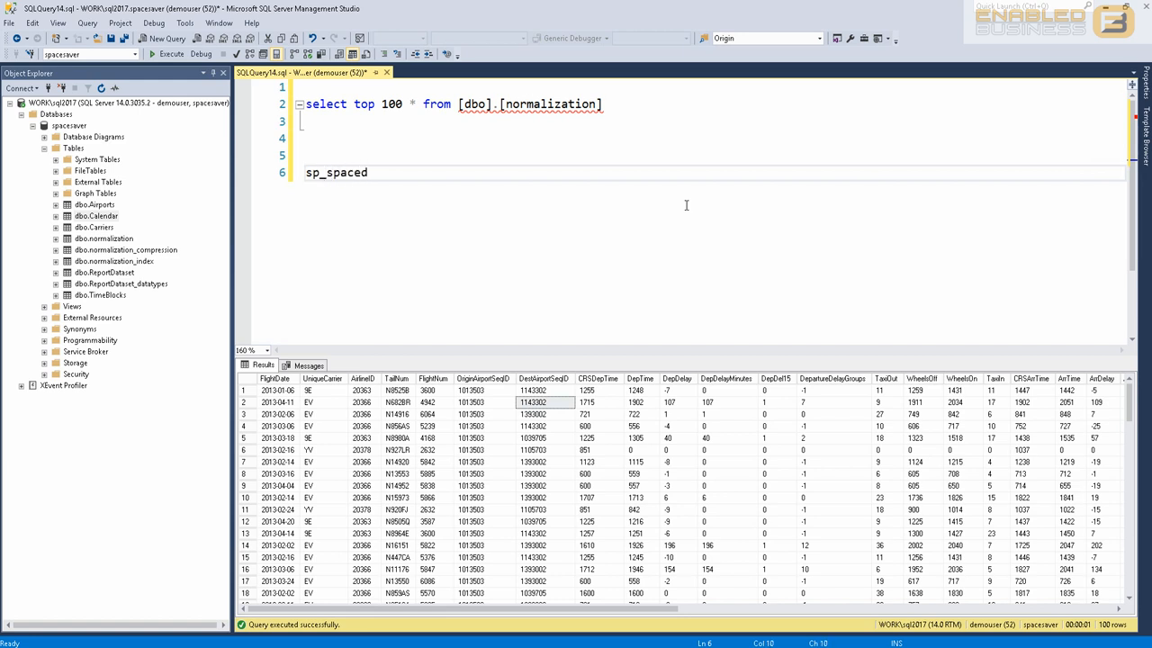
type("used ''")
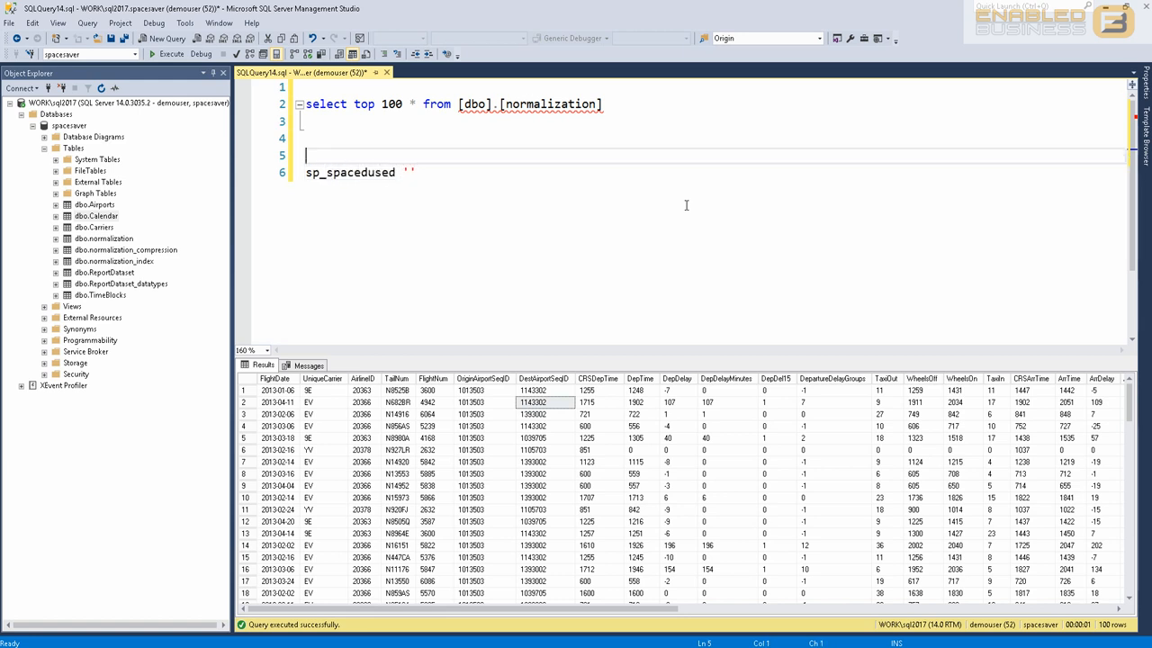
left_click(309, 173)
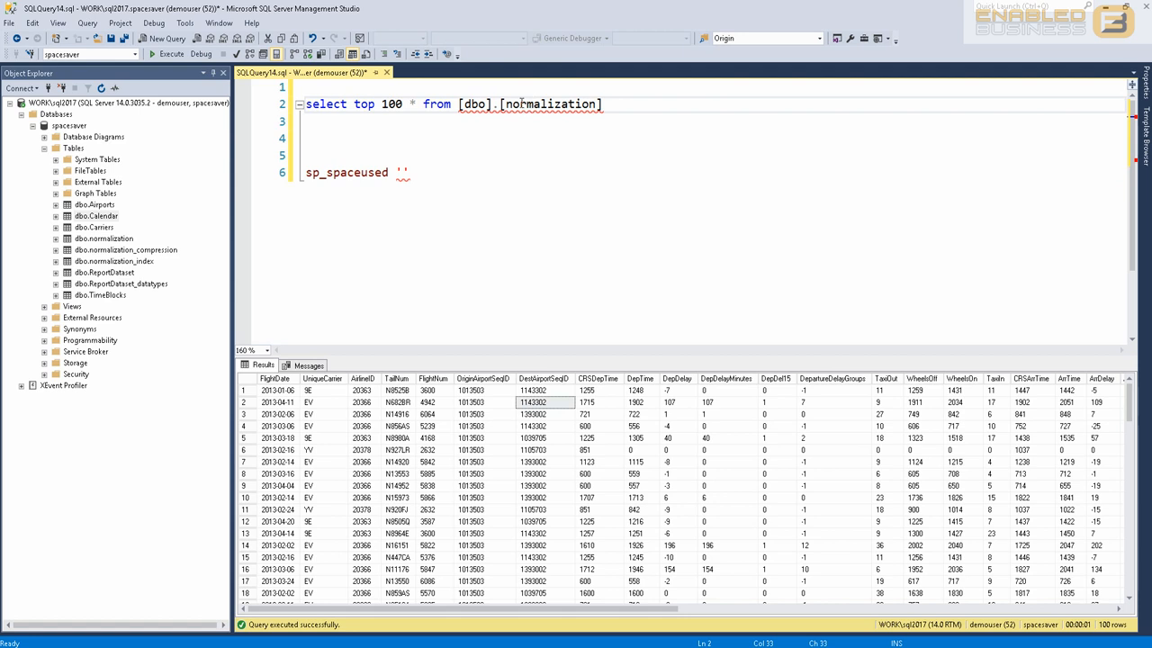
type("[normalization]")
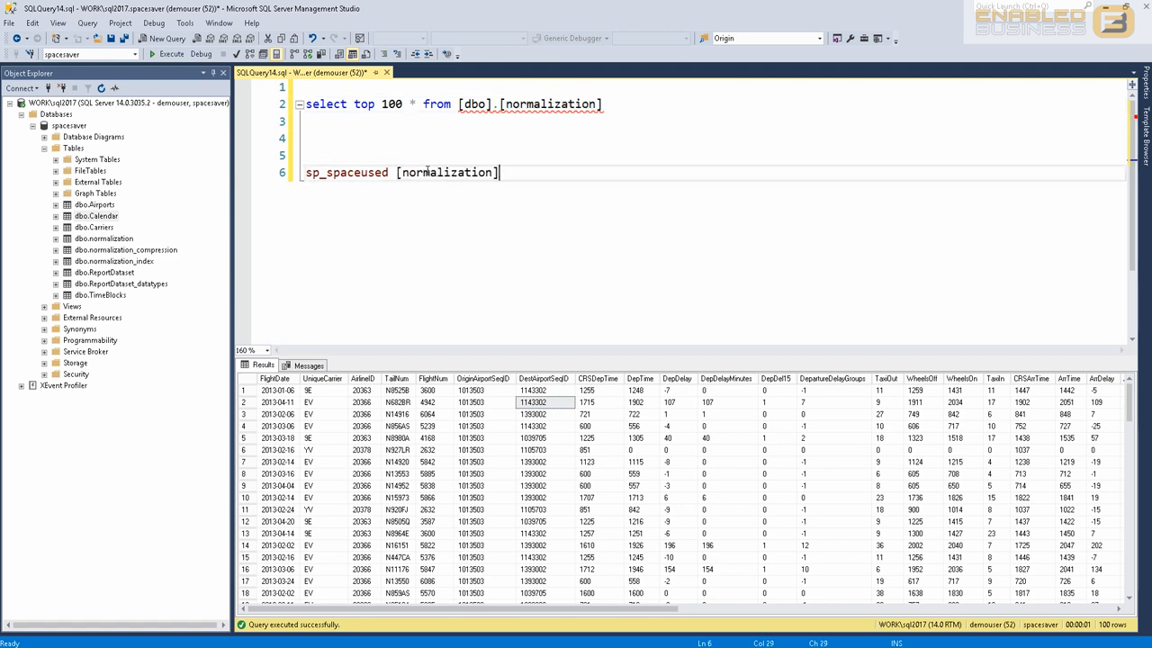
left_click(171, 54)
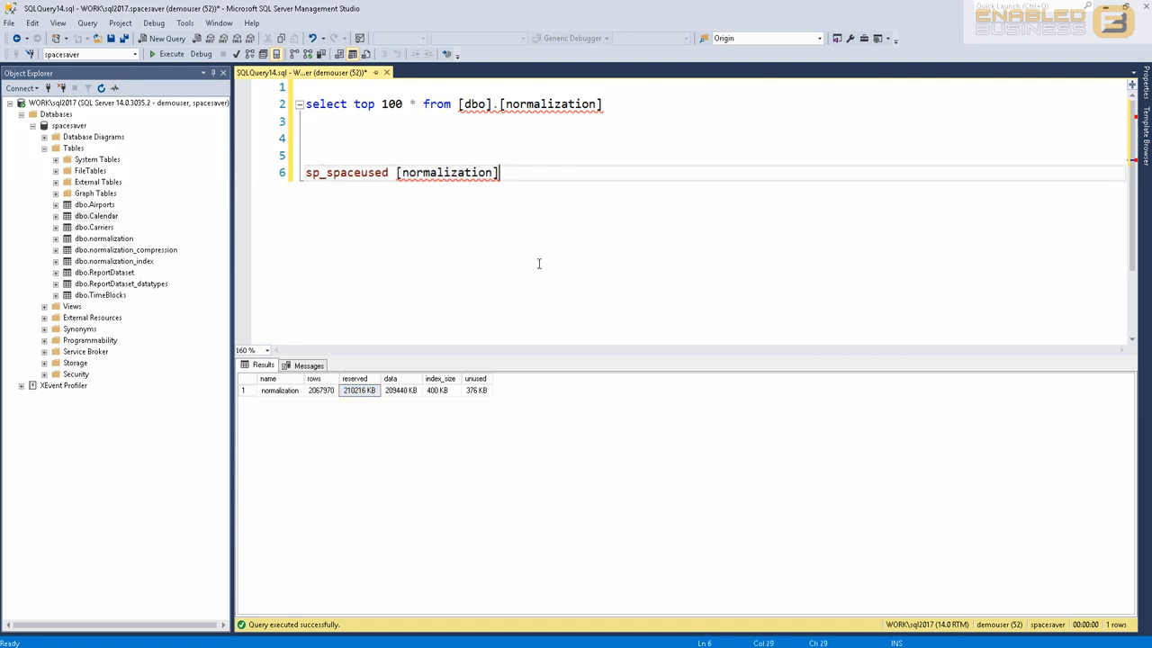
type("210216 KB")
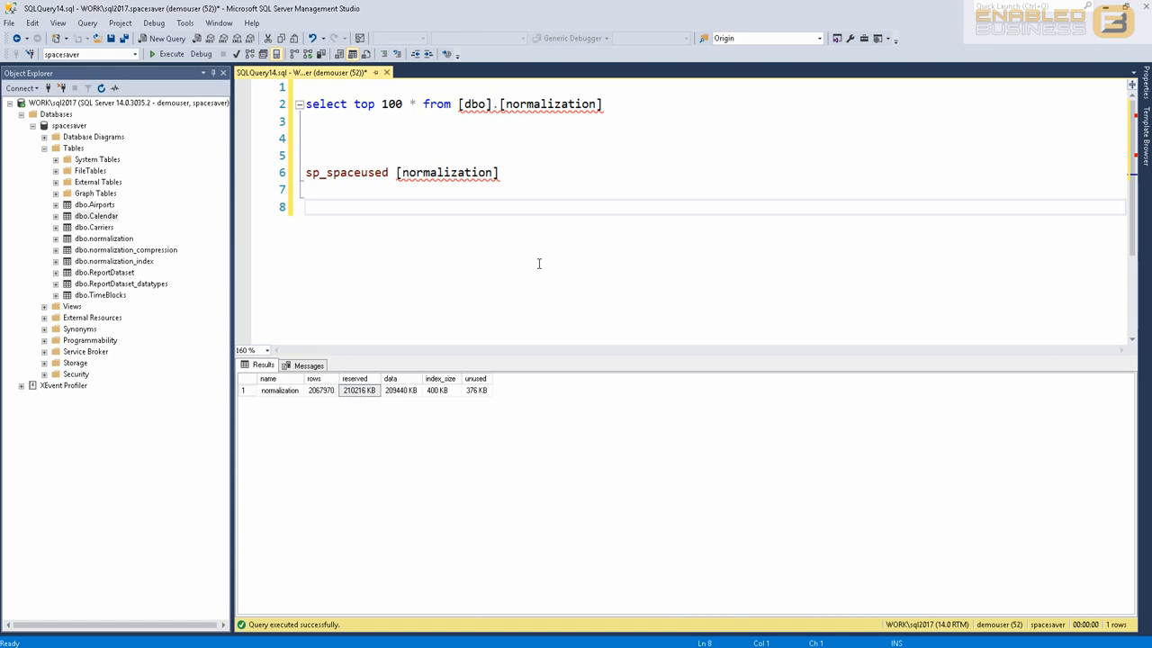
Step: Select the sp_spaceused [normalization] line so it can be deleted from the script
left_click(310, 207)
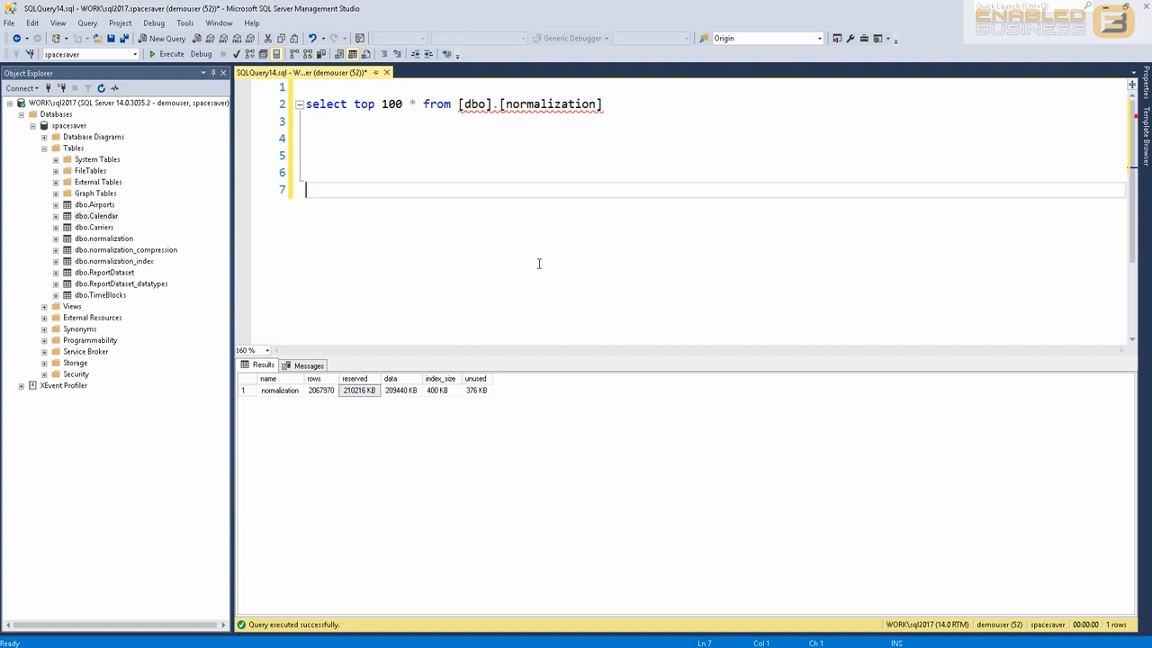
Step: Build and run a select top 100 * query on dbo.normalization_compression dragged from Object Explorer
left_click(126, 248)
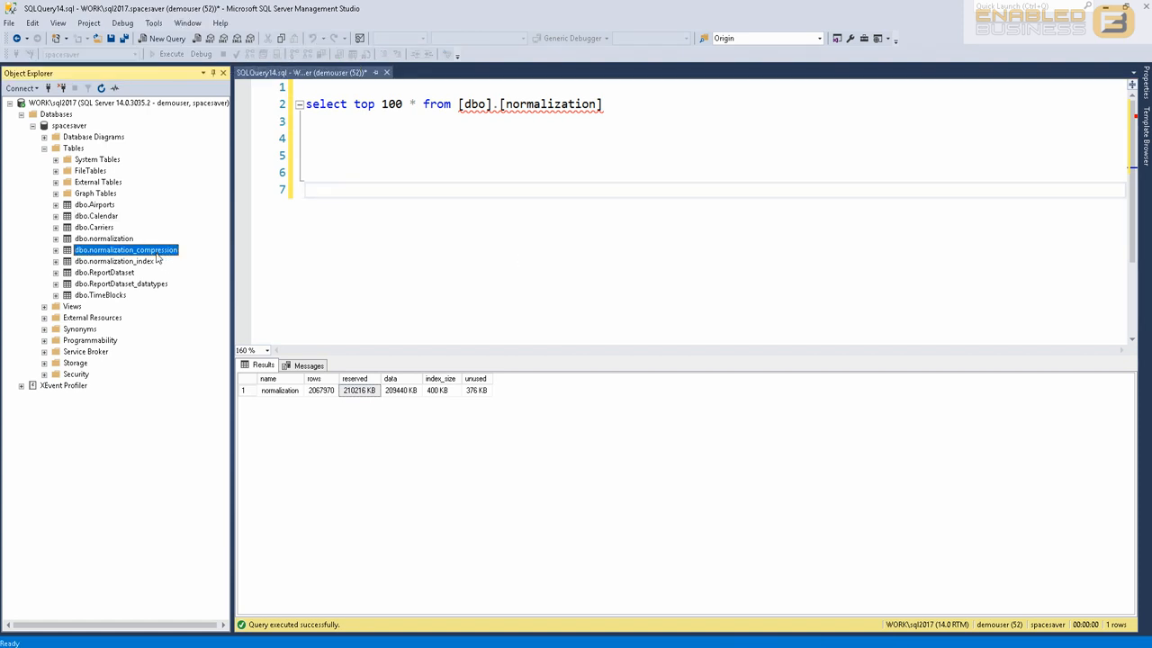
left_click_drag(126, 249, 417, 189)
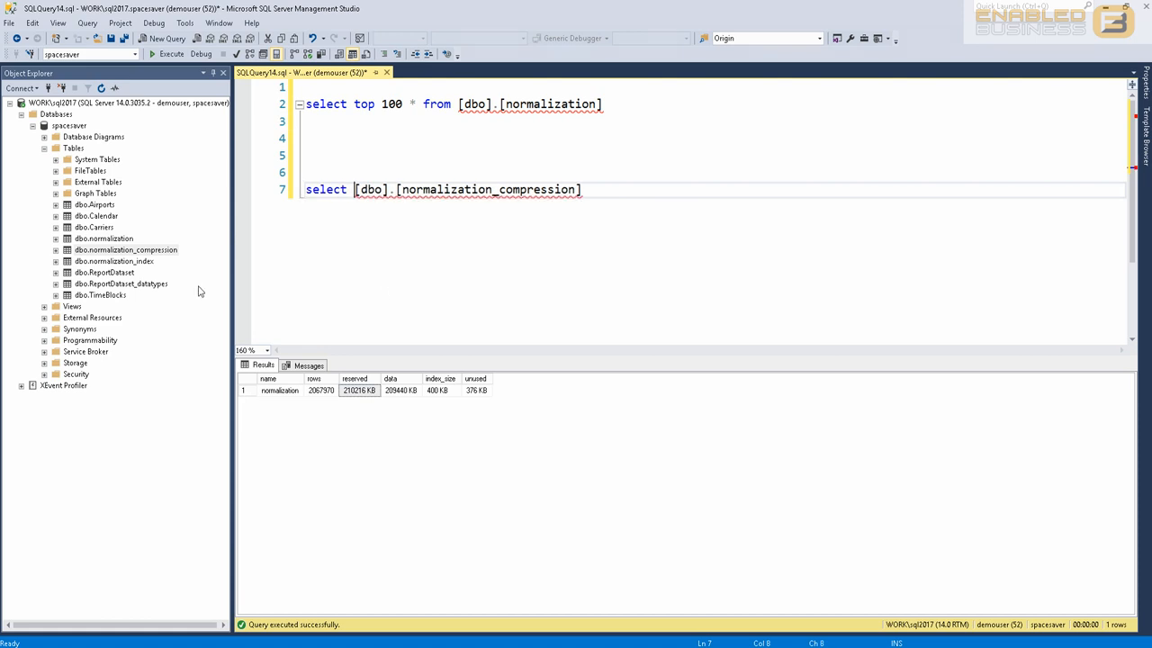
left_click(104, 238)
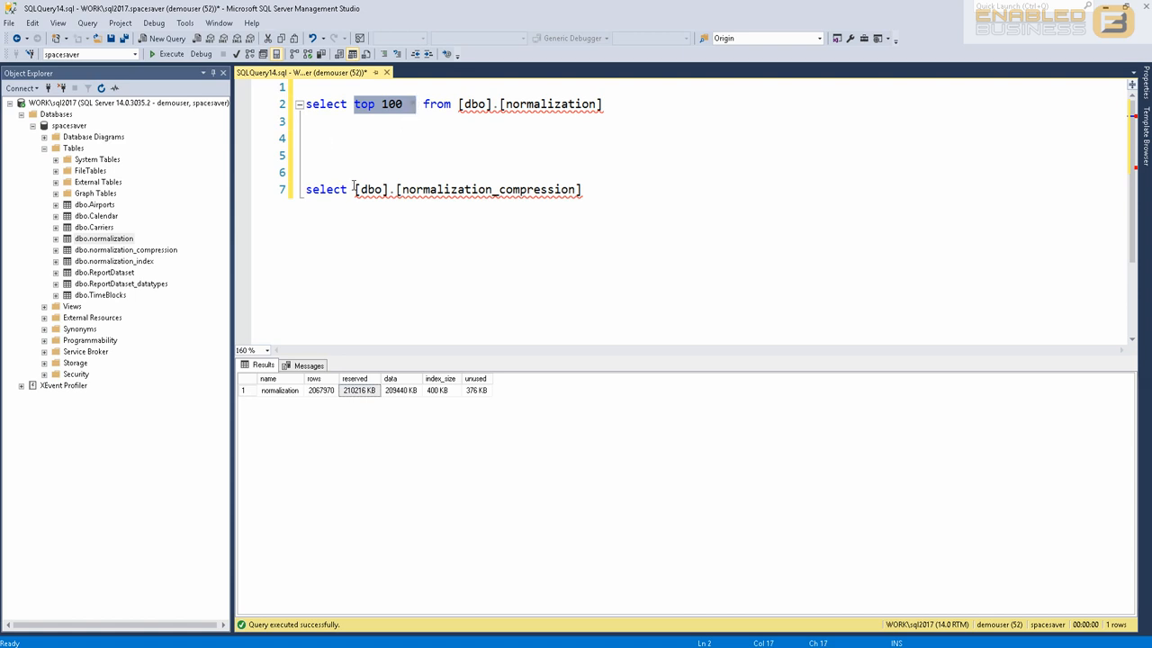
type("top 100 * from")
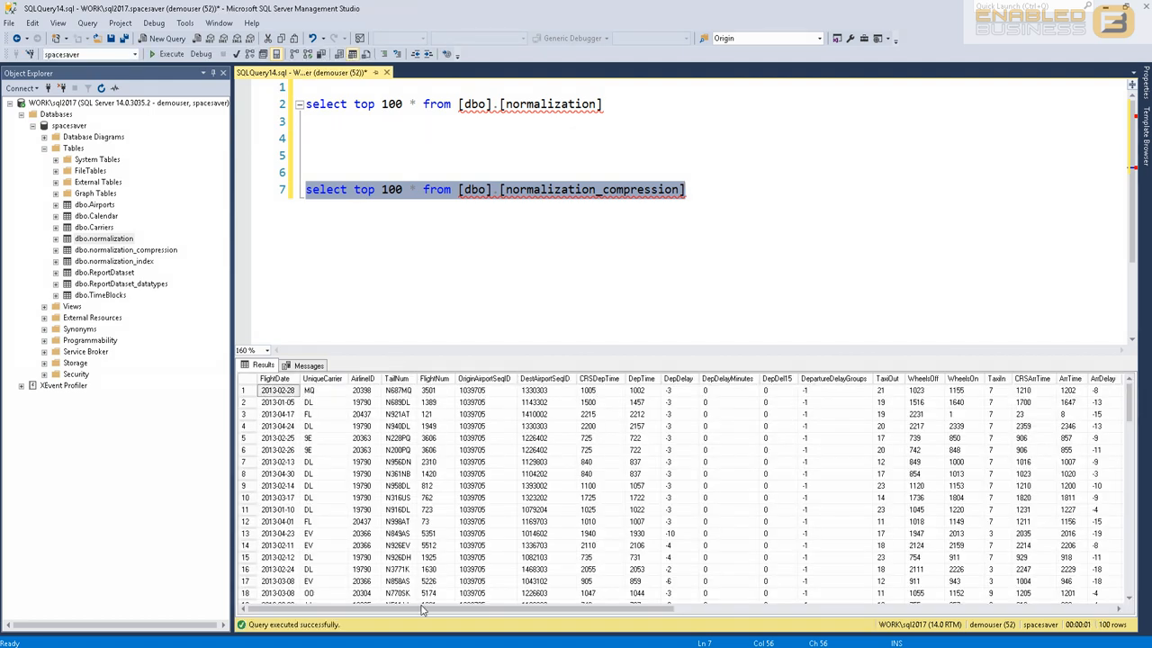
scroll("right", 3)
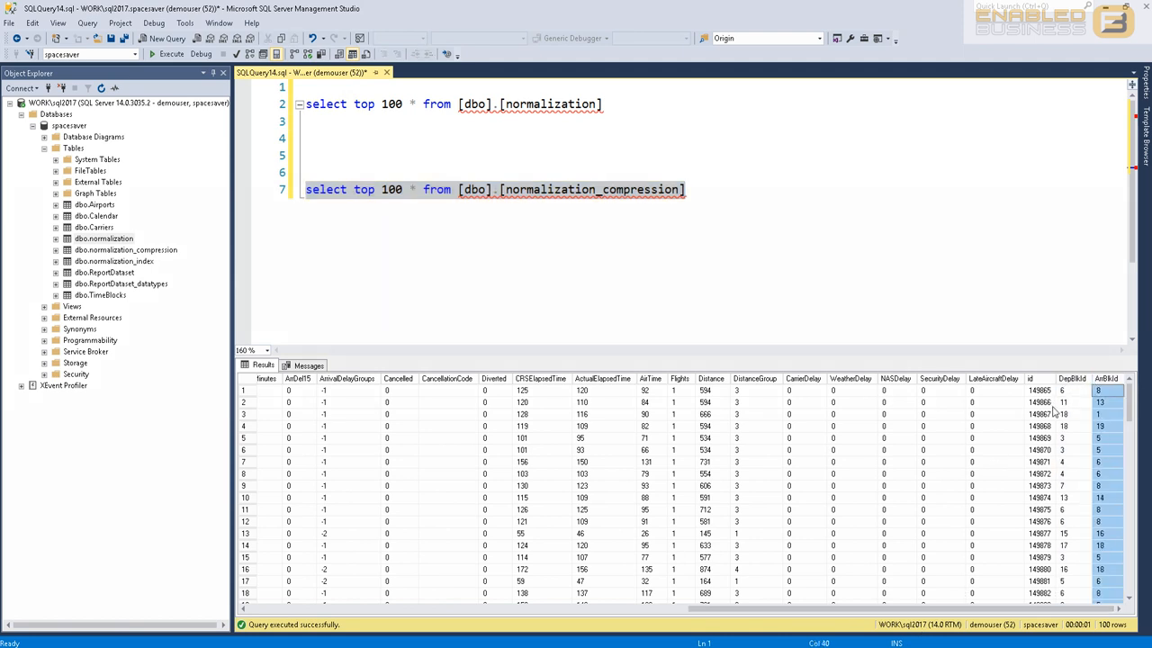
mouse_move(644, 209)
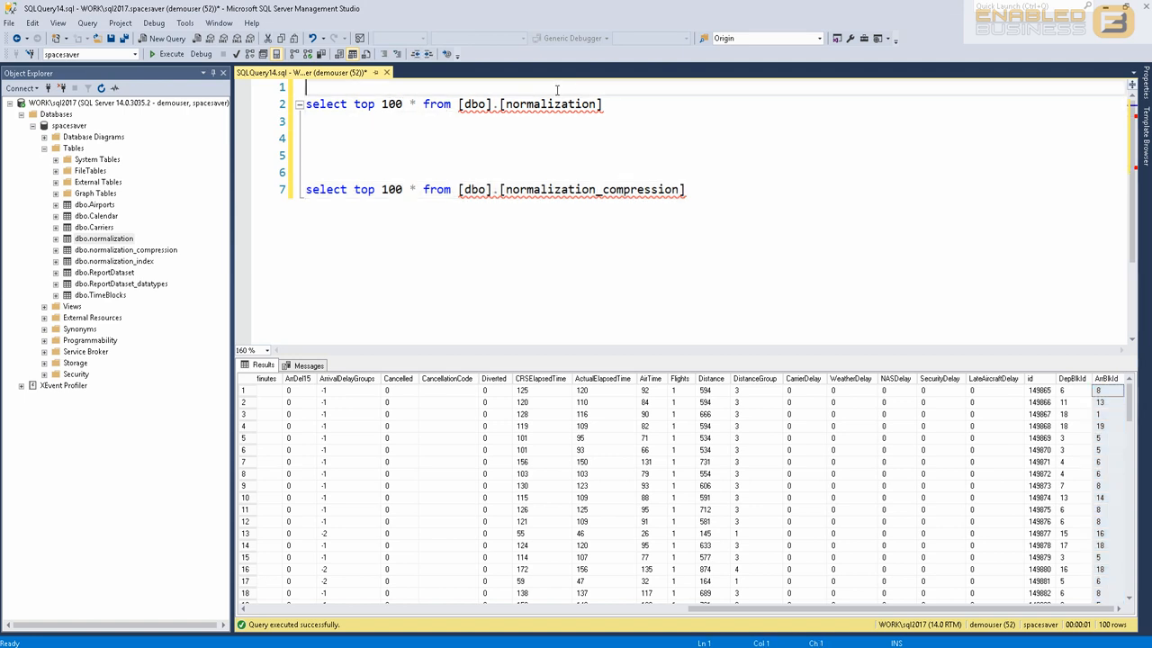
Step: Write and run a select top 100 * query on reportdataset, correcting the invalid-name error
type("select * from")
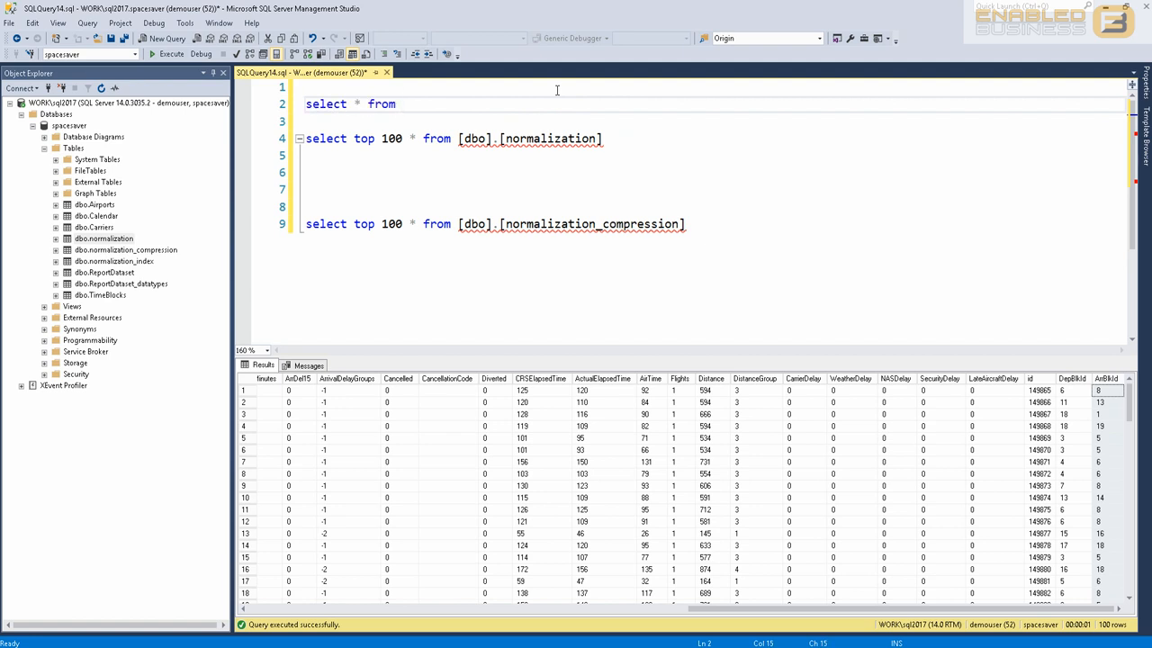
type("repor")
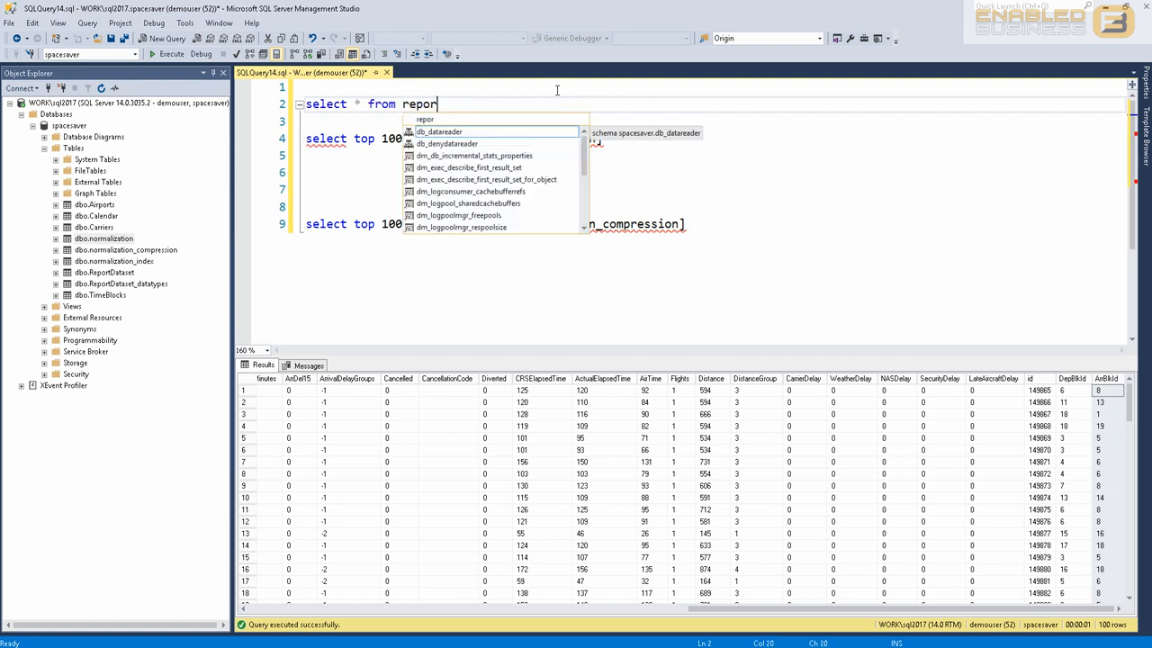
type("tdatset")
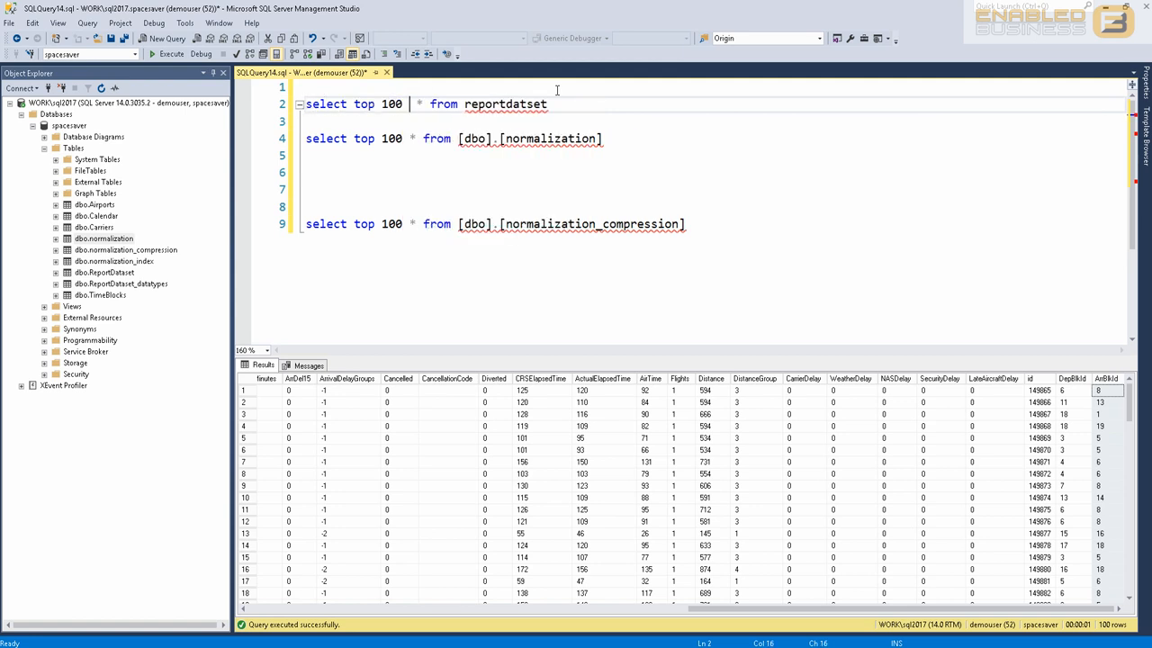
left_click(169, 54)
type("a")
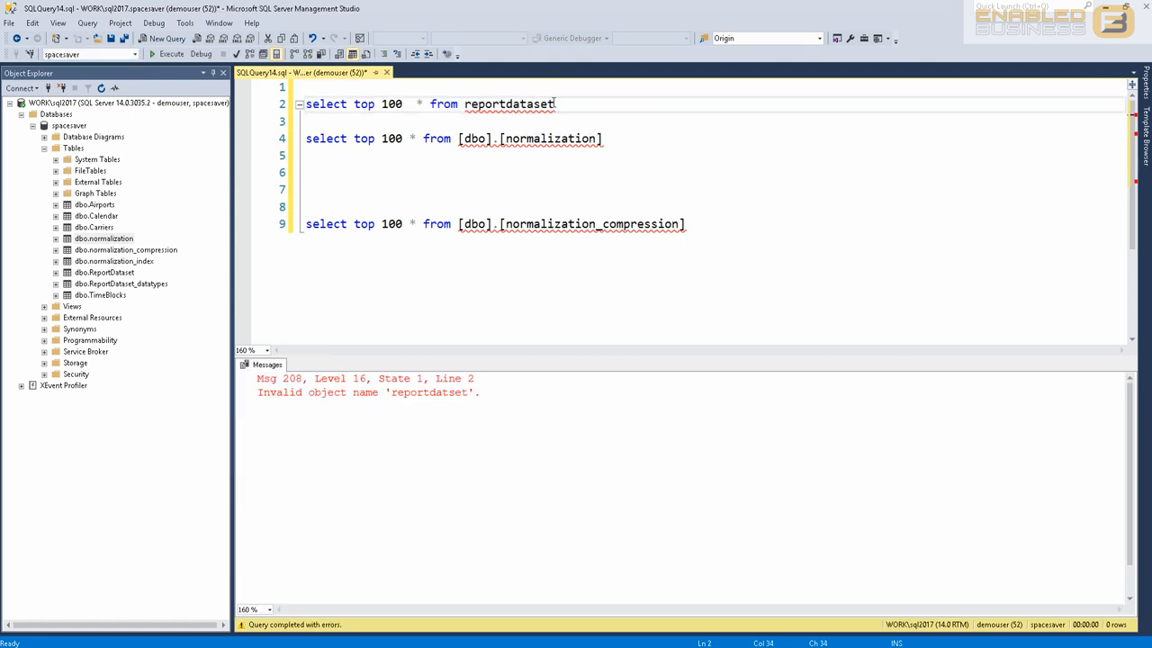
left_click(169, 54)
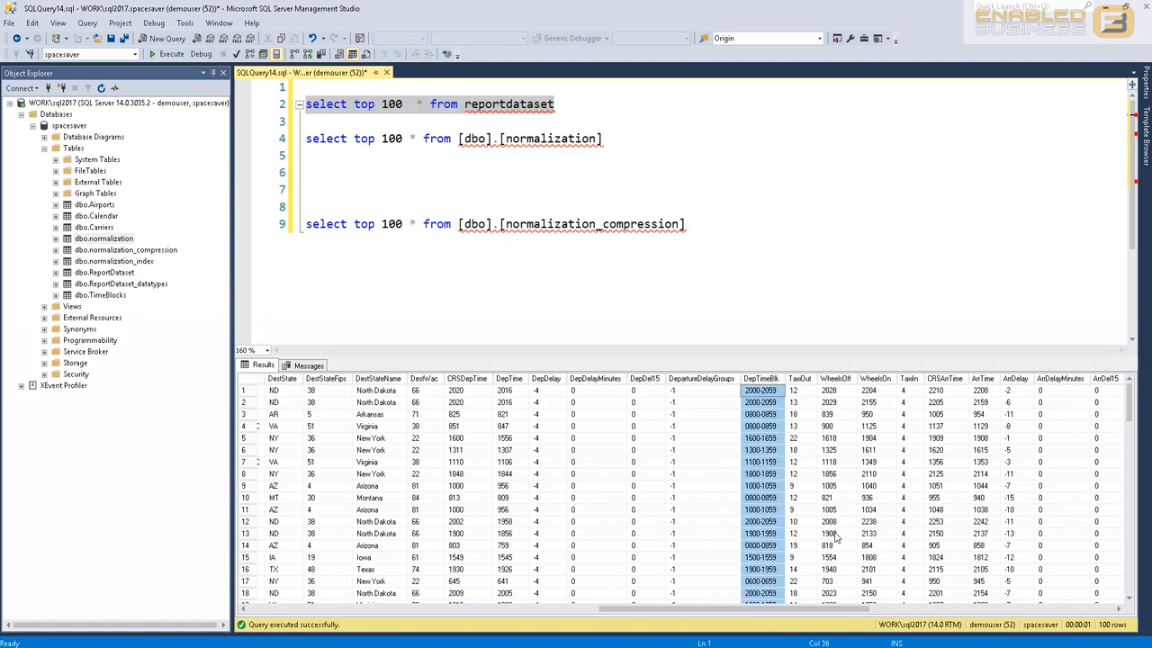
mouse_move(853, 569)
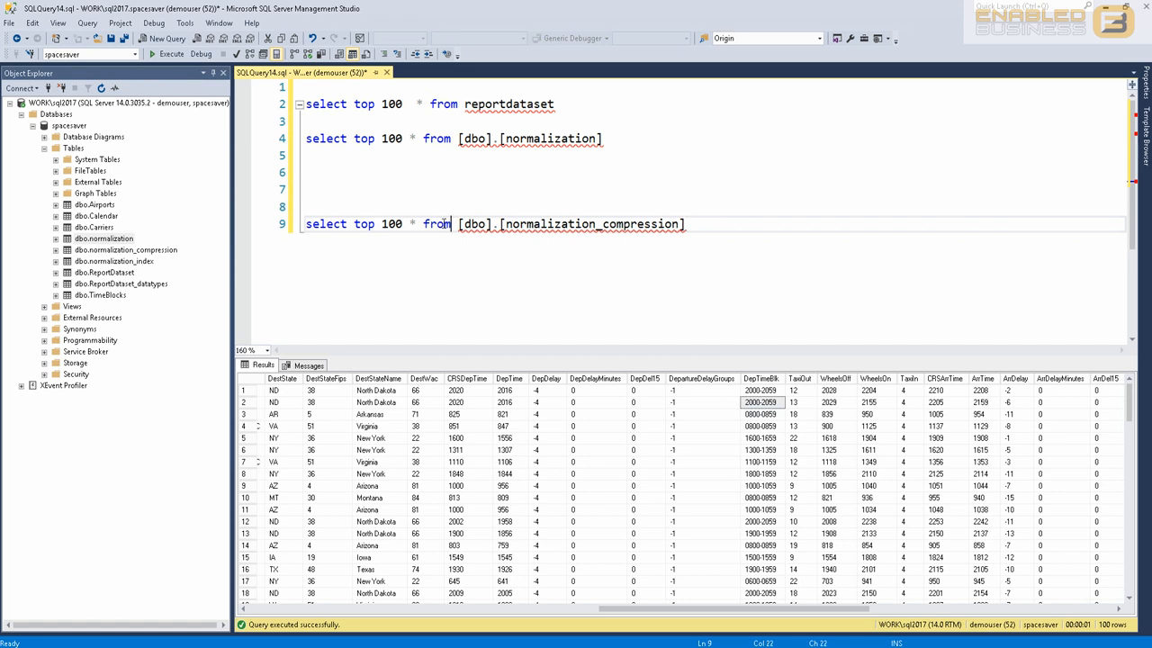
mouse_move(99, 339)
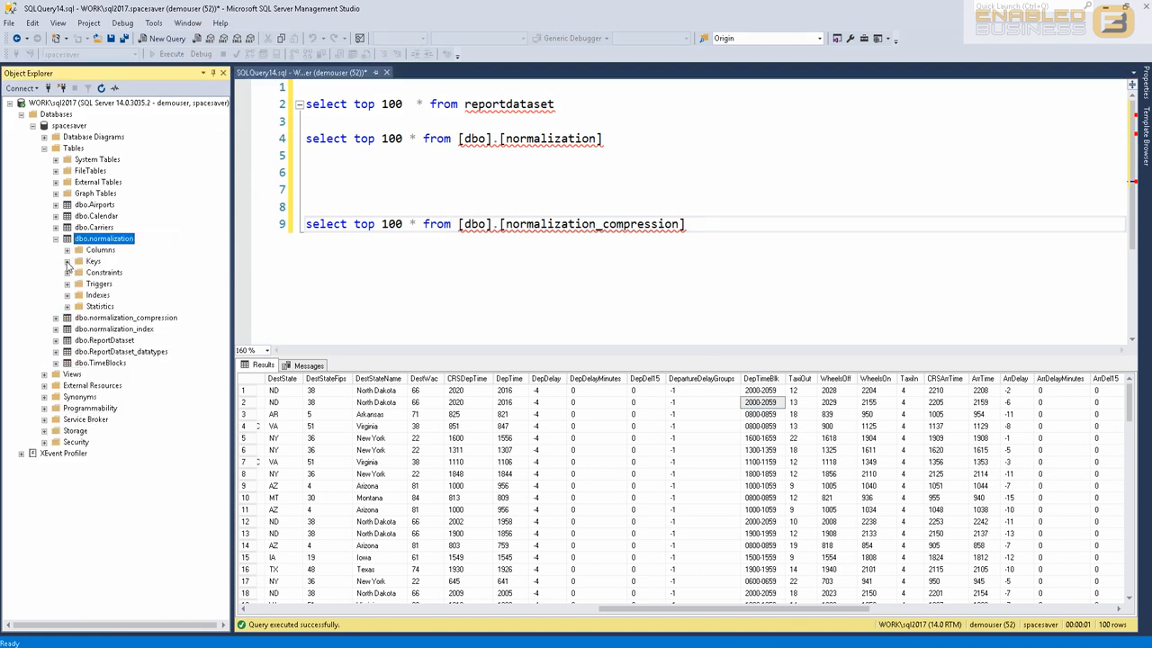
Step: Expand dbo.normalization's Columns folder and browse its columns and data types
left_click(79, 248)
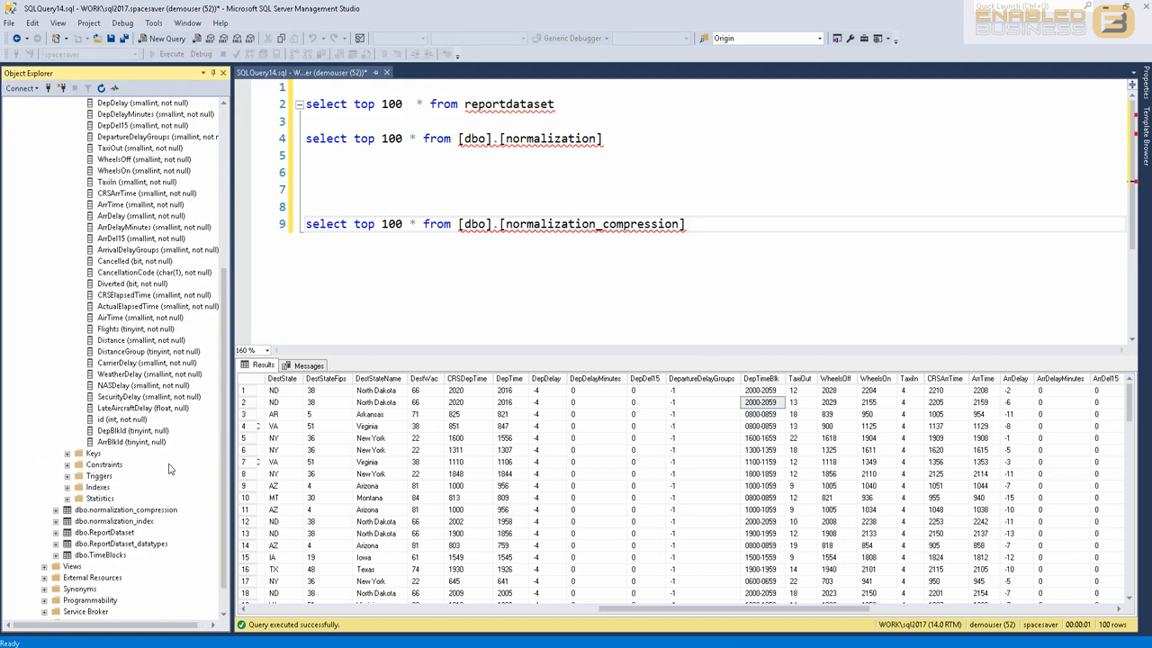
scroll("down", 3)
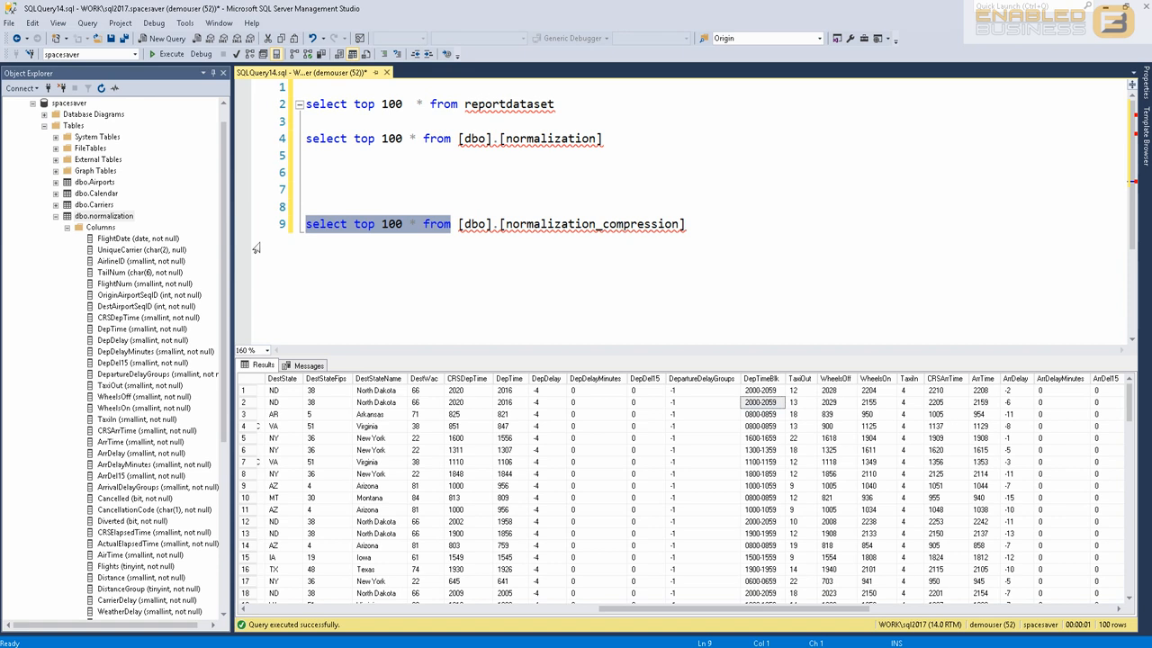
Step: Run sp_spaceused on normalization_compression and note its reserved size, 140,808 KB, on line 11
type("spaceused")
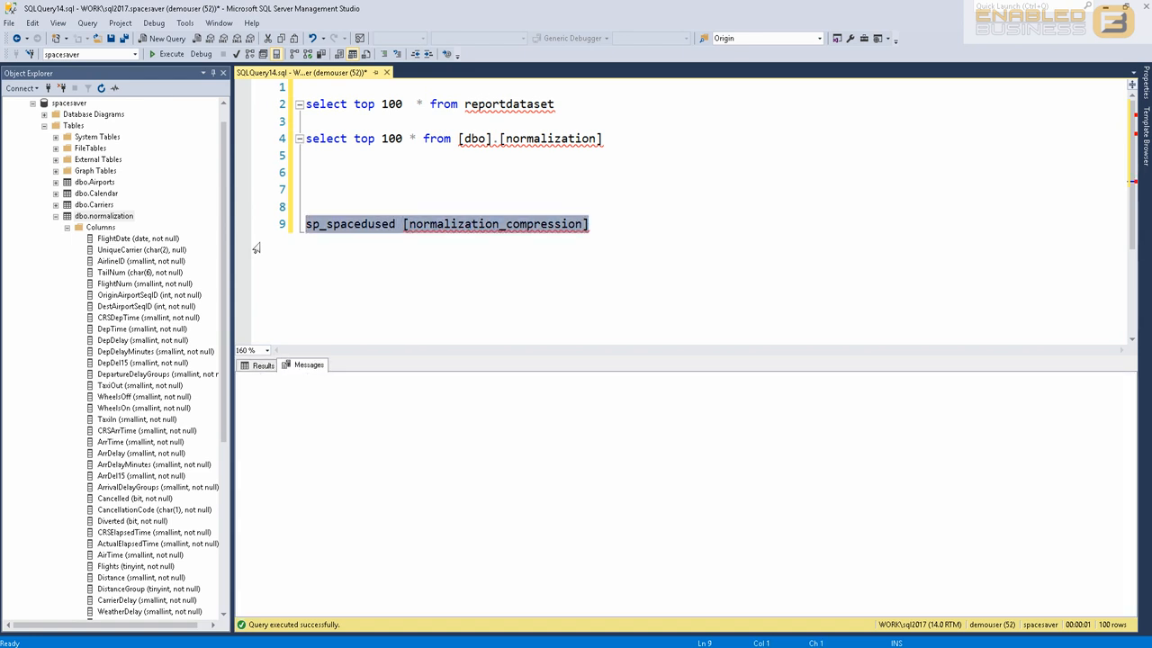
left_click(169, 54)
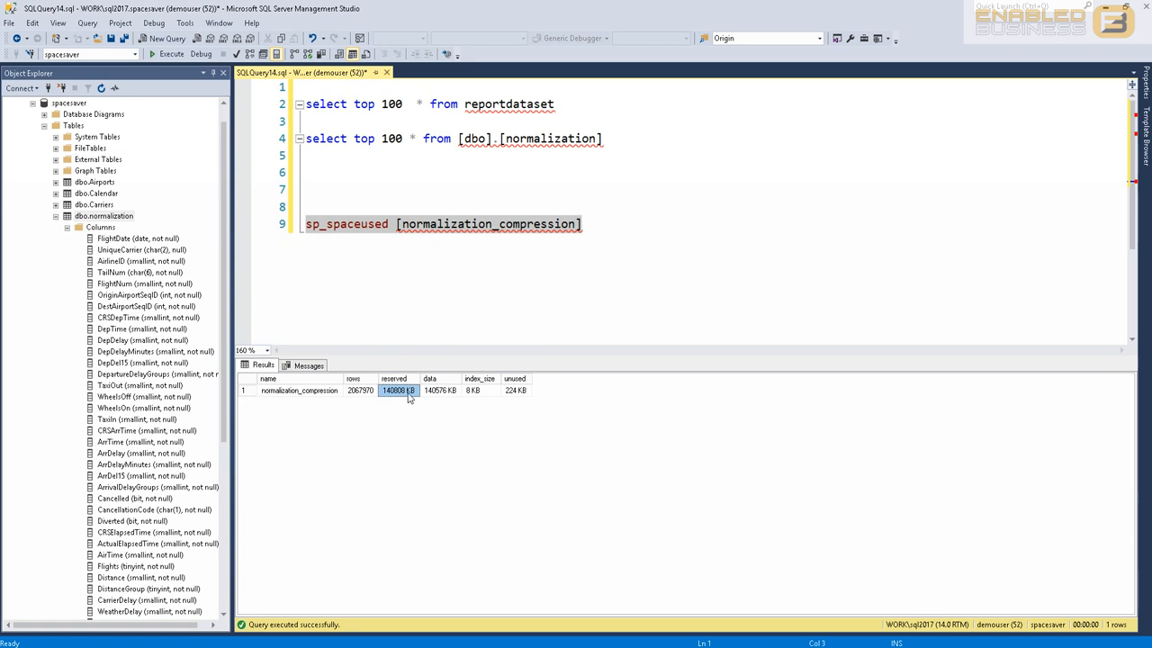
type("140808 KB")
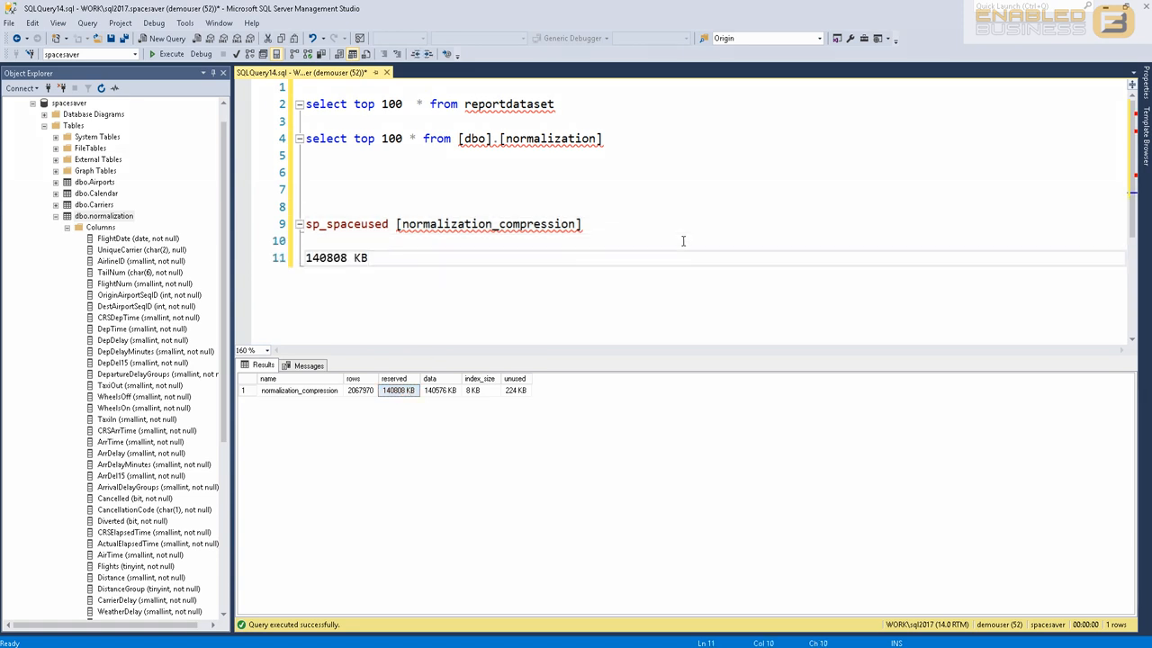
left_click(328, 260)
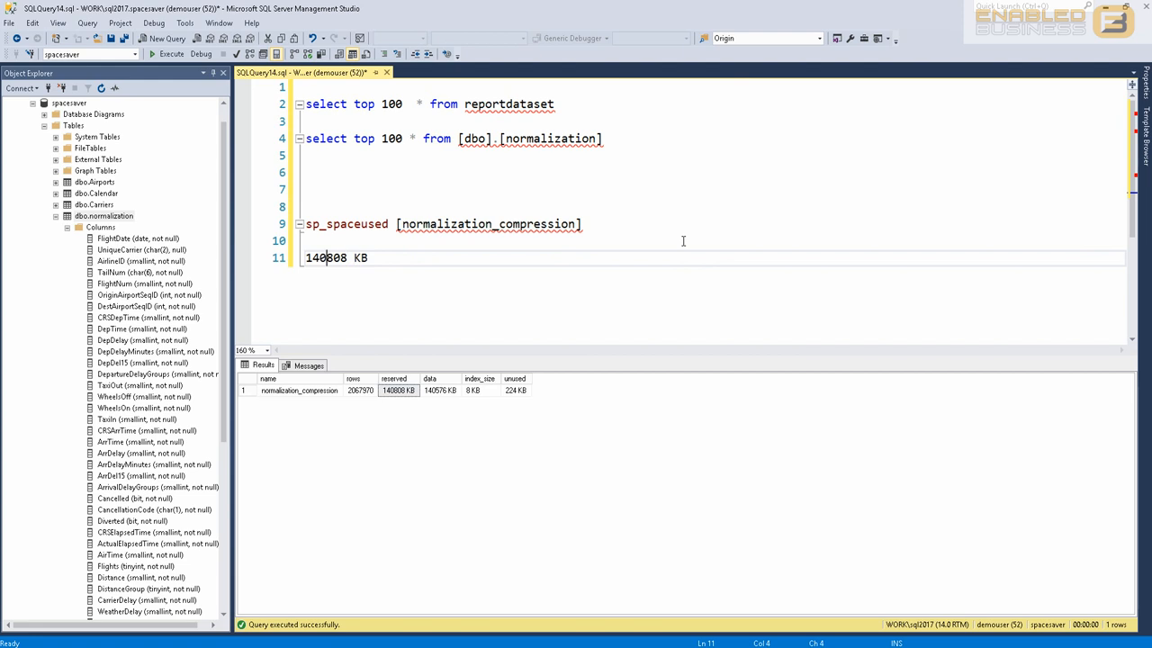
type(",")
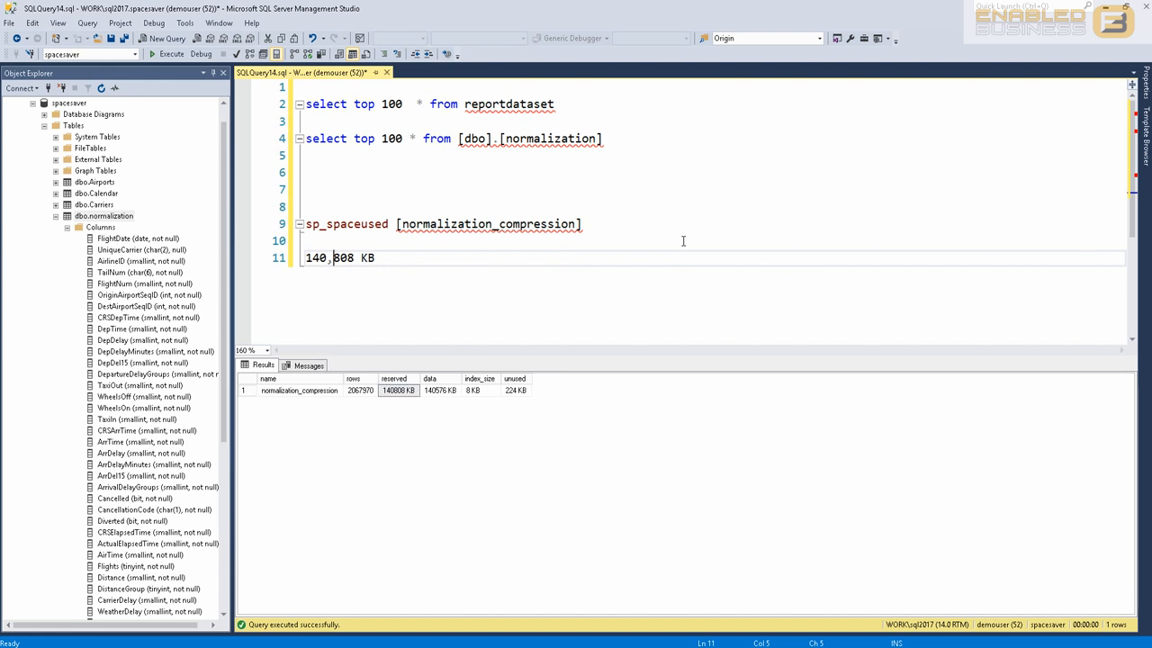
mouse_move(626, 230)
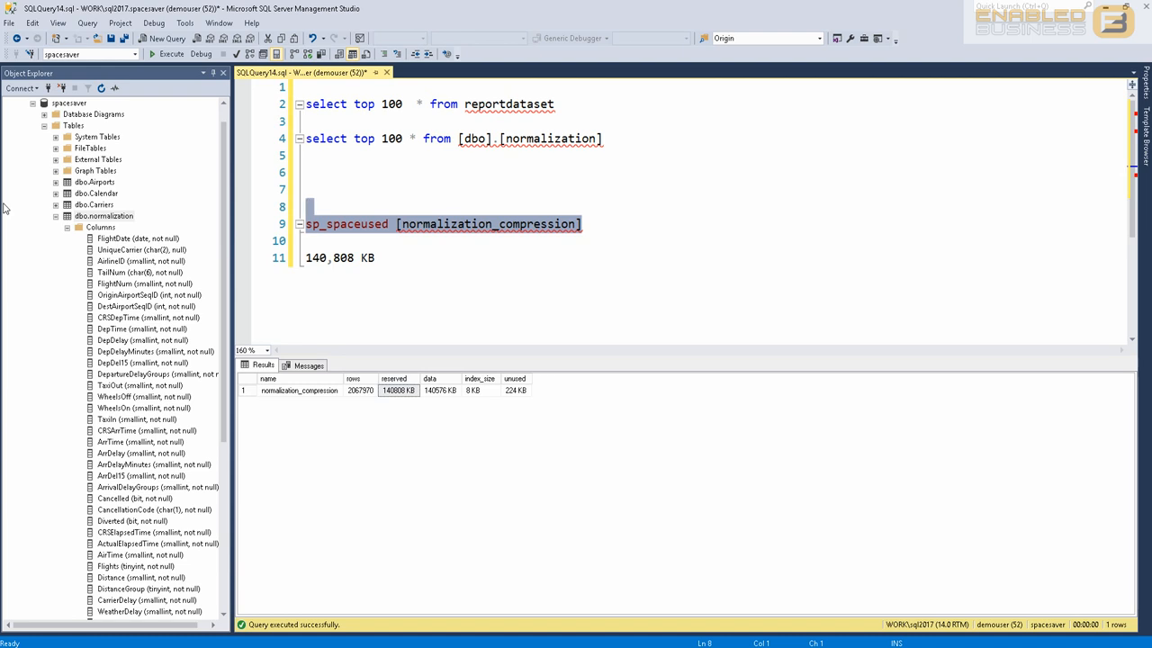
Step: Delete the compression space-used statement and its 140,808 KB note from lines 9–11
left_click(309, 205)
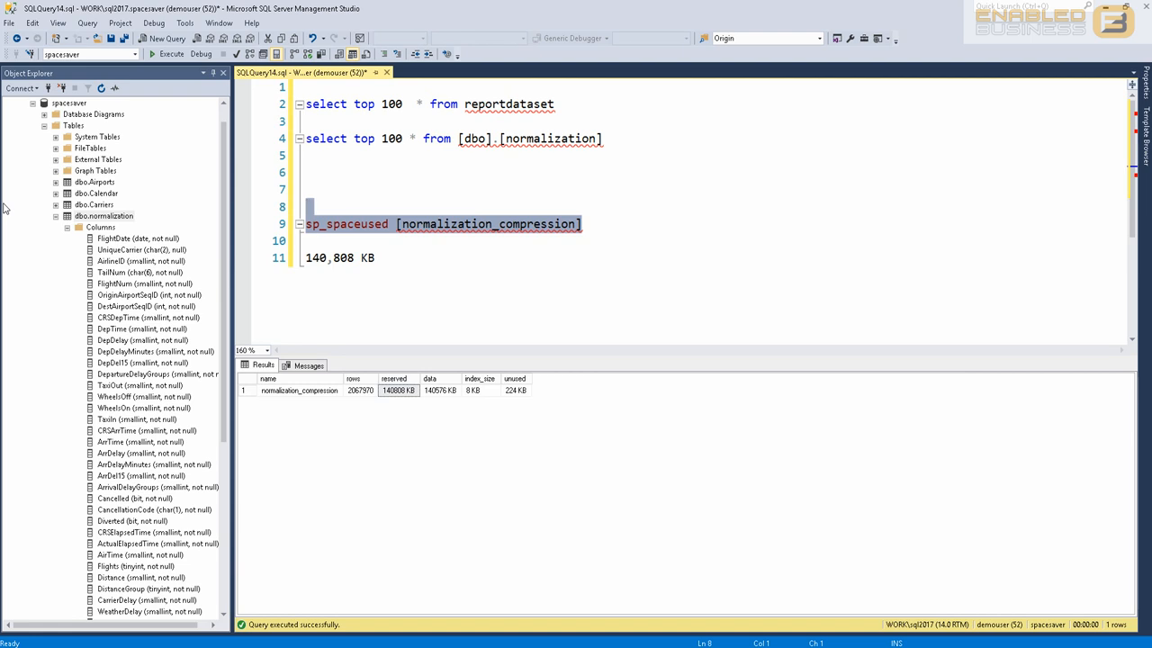
left_click(310, 205)
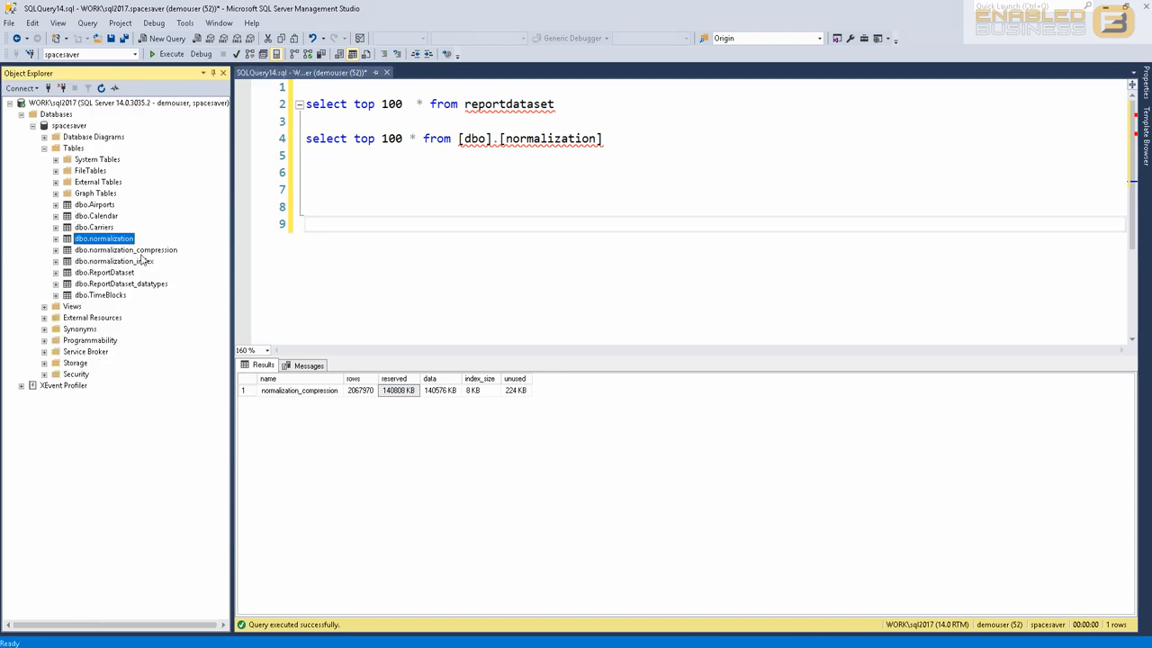
Step: Run sp_spaceused on [dbo].[normalization_index] and note its reserved size, 64968 KB, on line 6
type("[dbo].[normalization_index]")
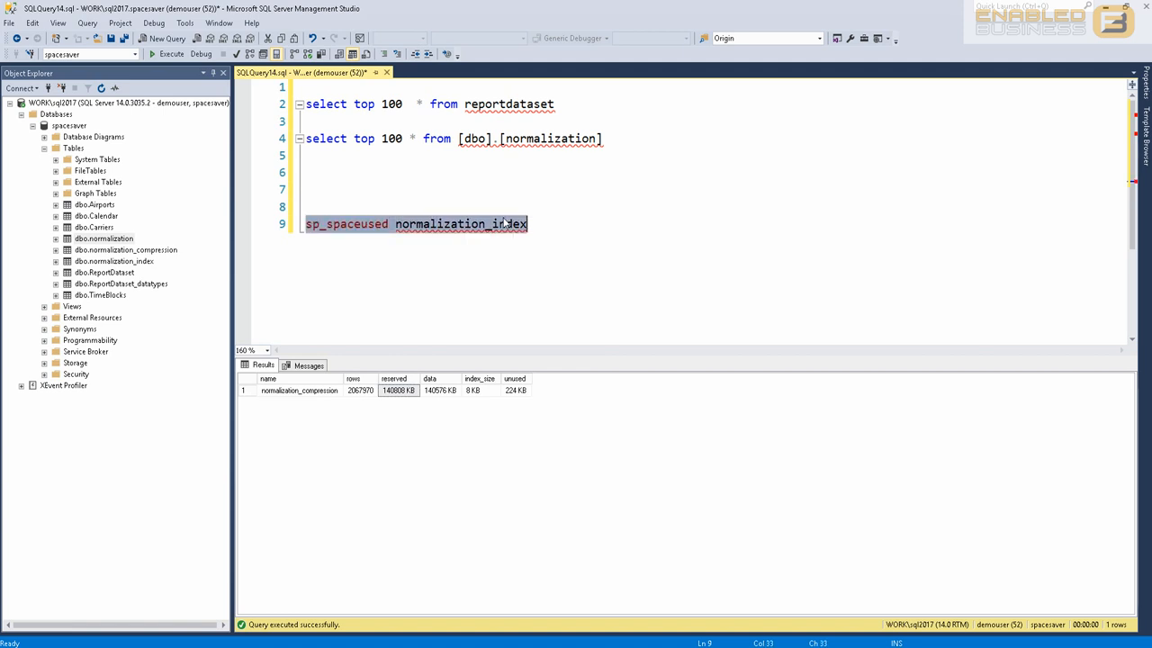
left_click(169, 54)
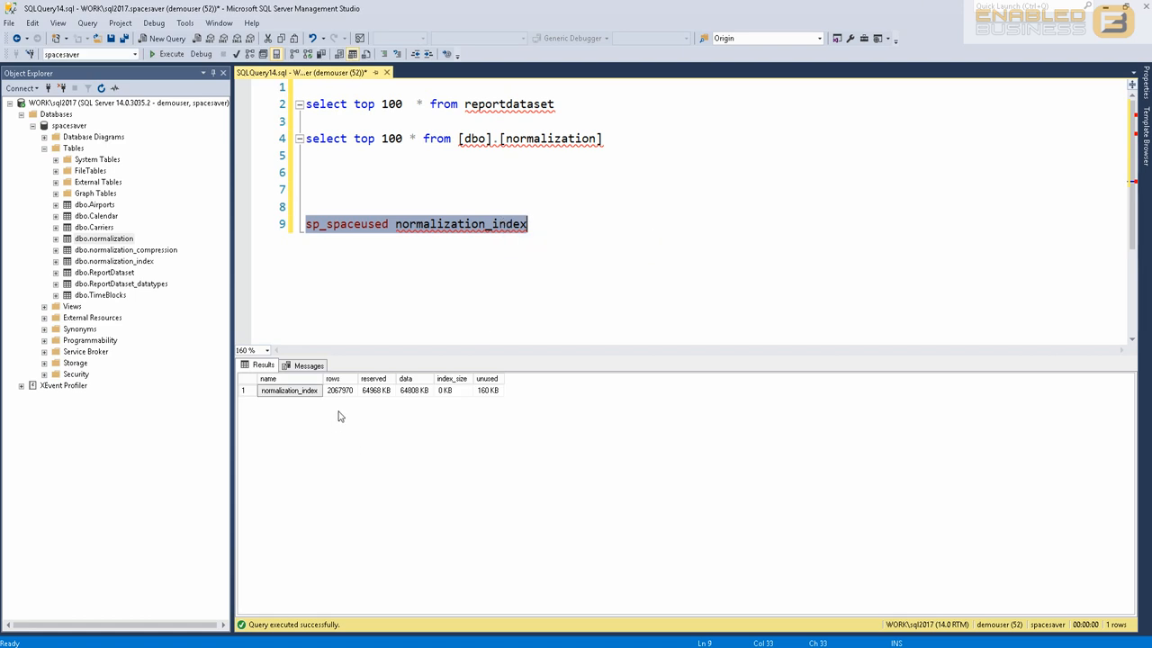
type("64968 KB")
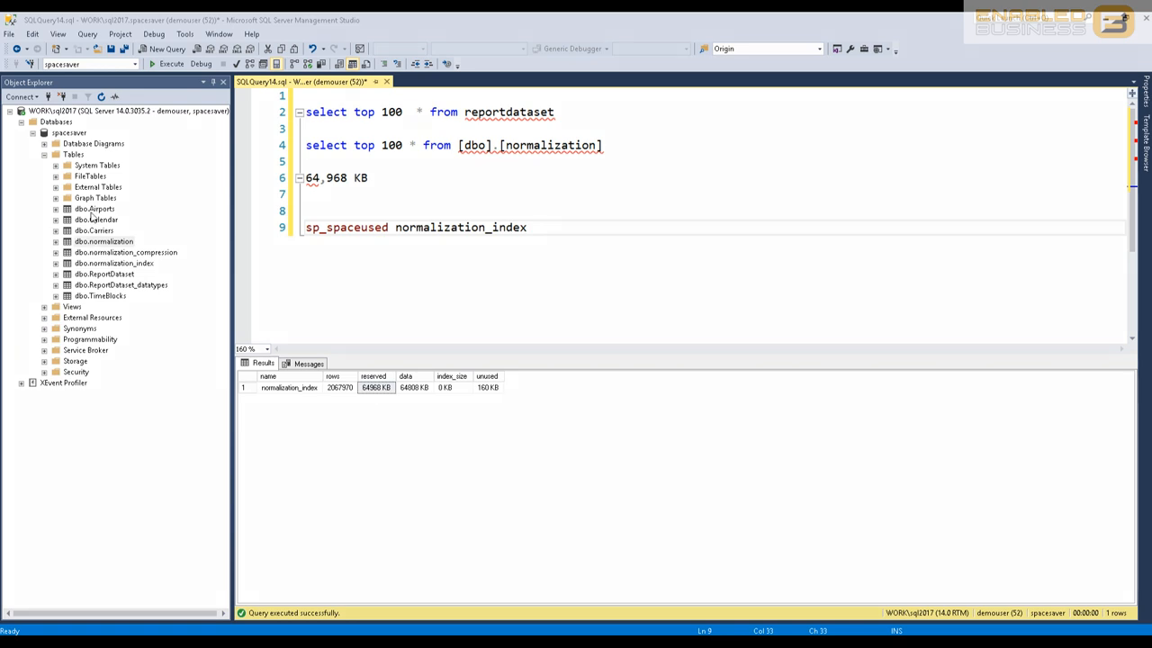
Step: Browse the table list, then start replacing line 2's select top 100 with an sp statement for reportdataset
left_click(93, 230)
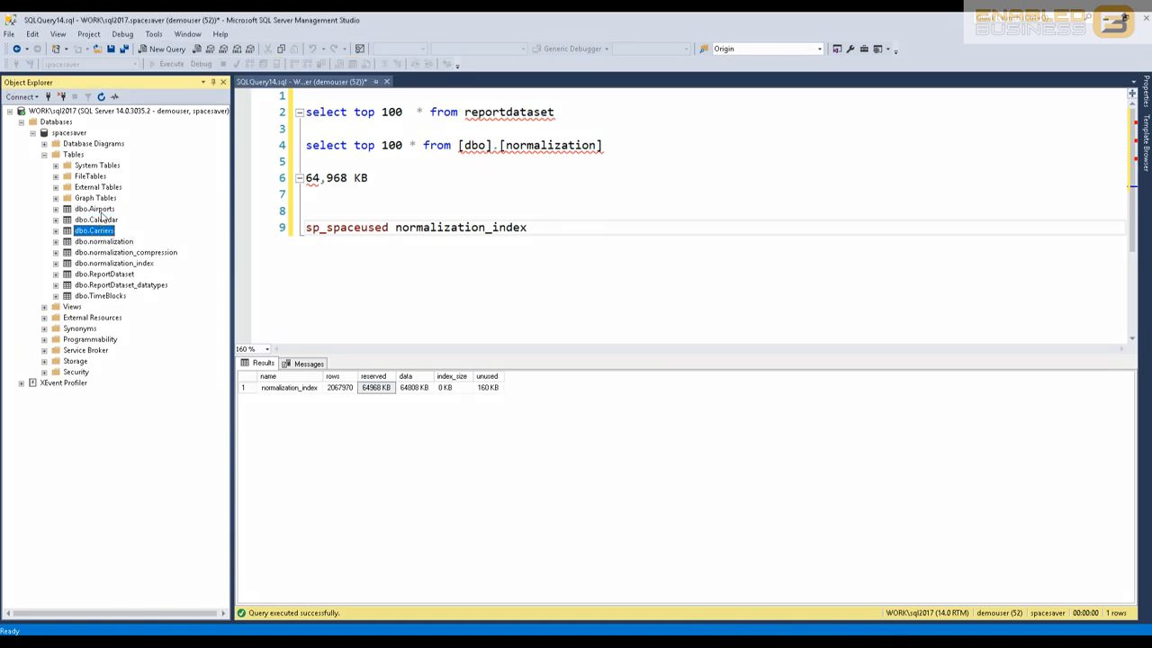
mouse_move(665, 280)
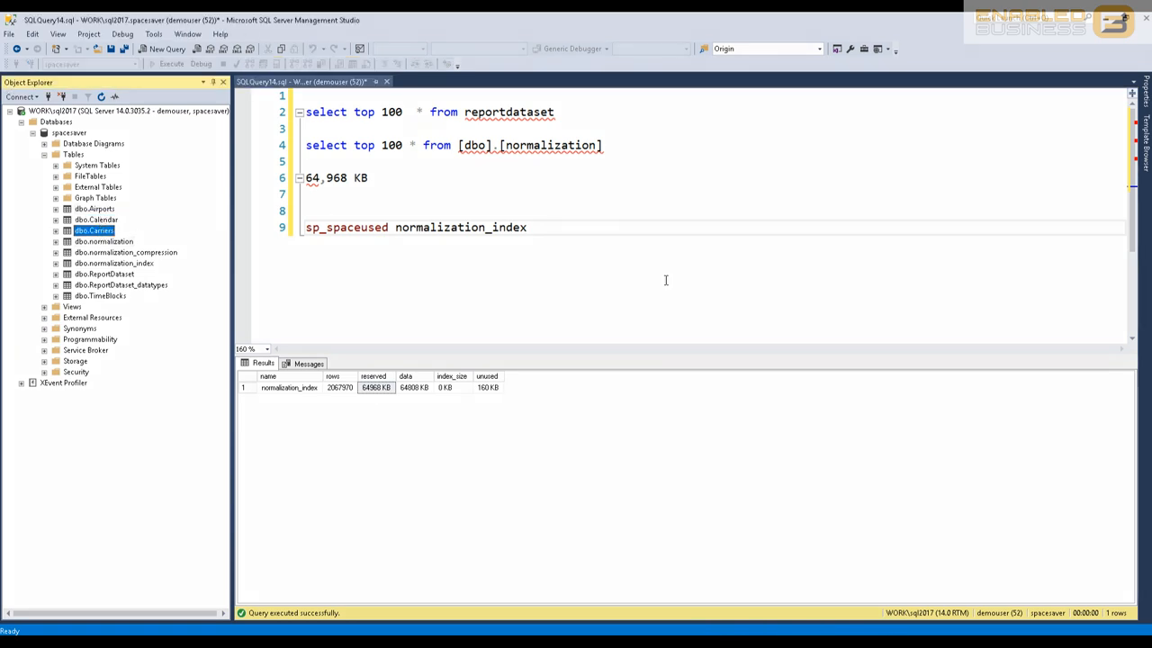
left_click(101, 295)
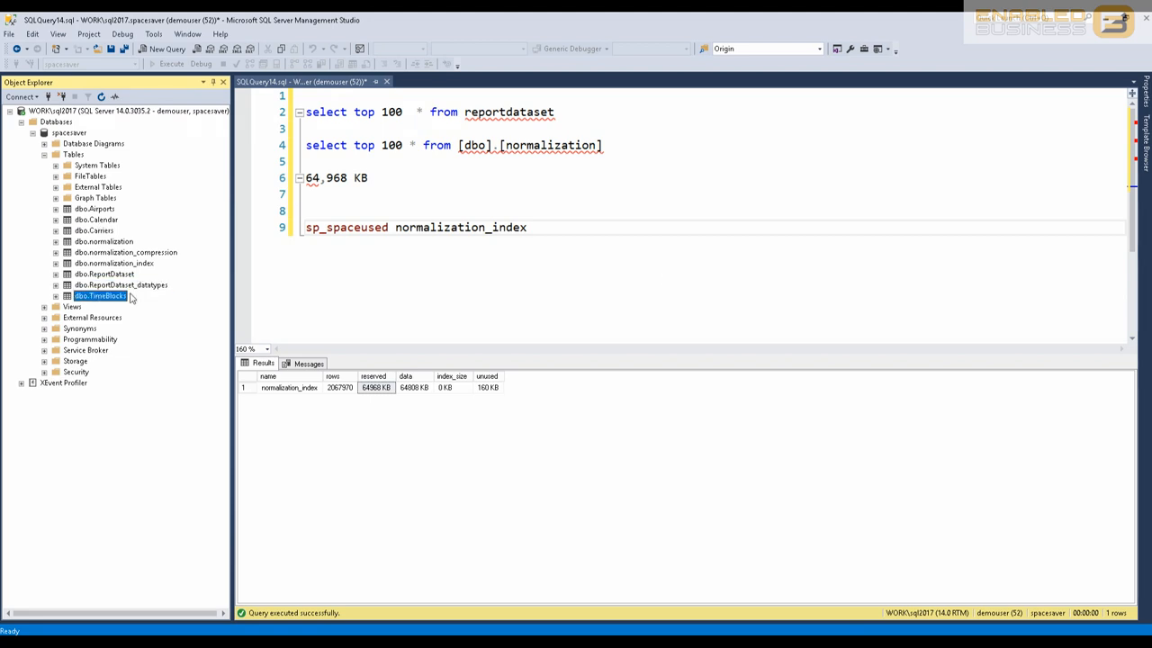
left_click(526, 226)
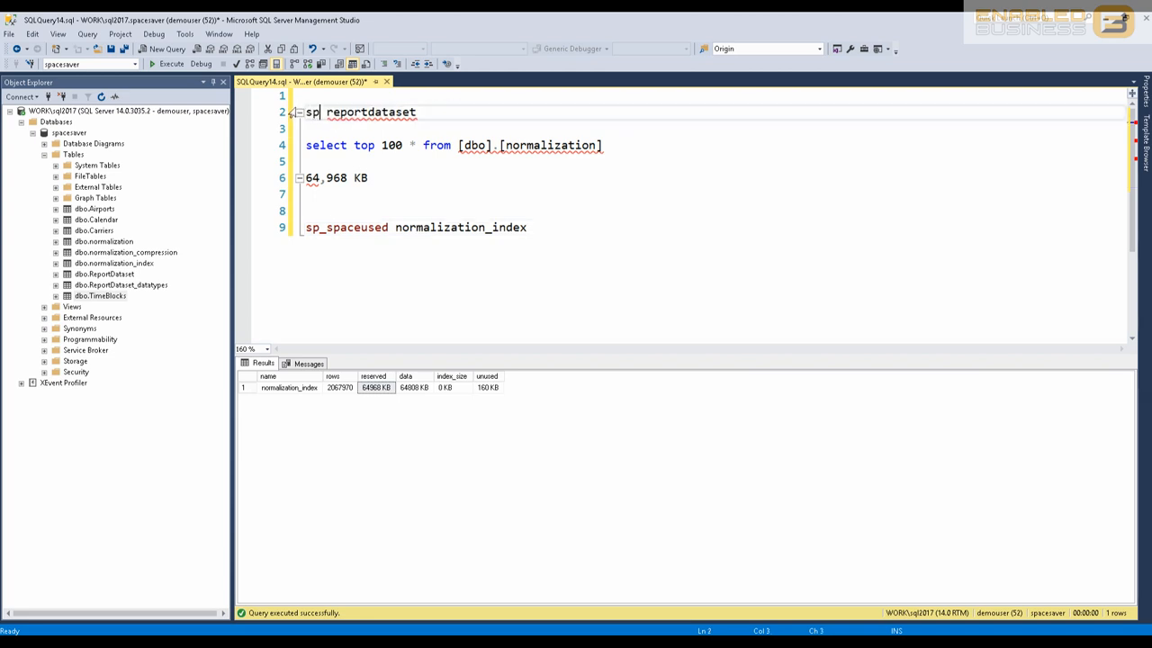
type("_spaceused")
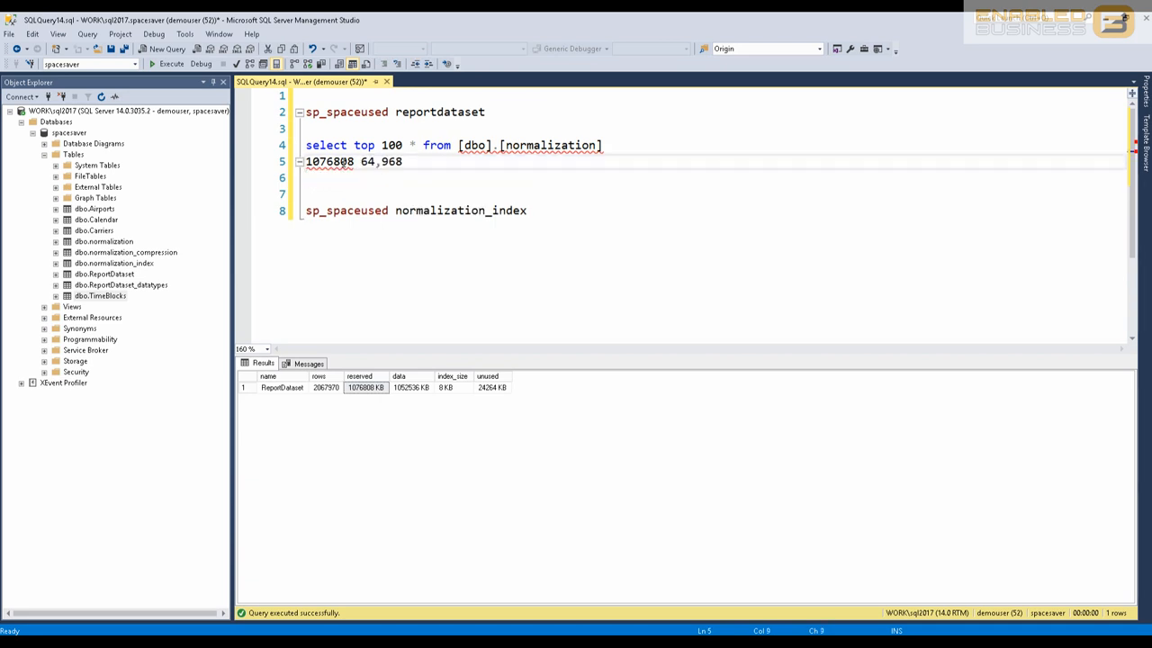
double_click(329, 162)
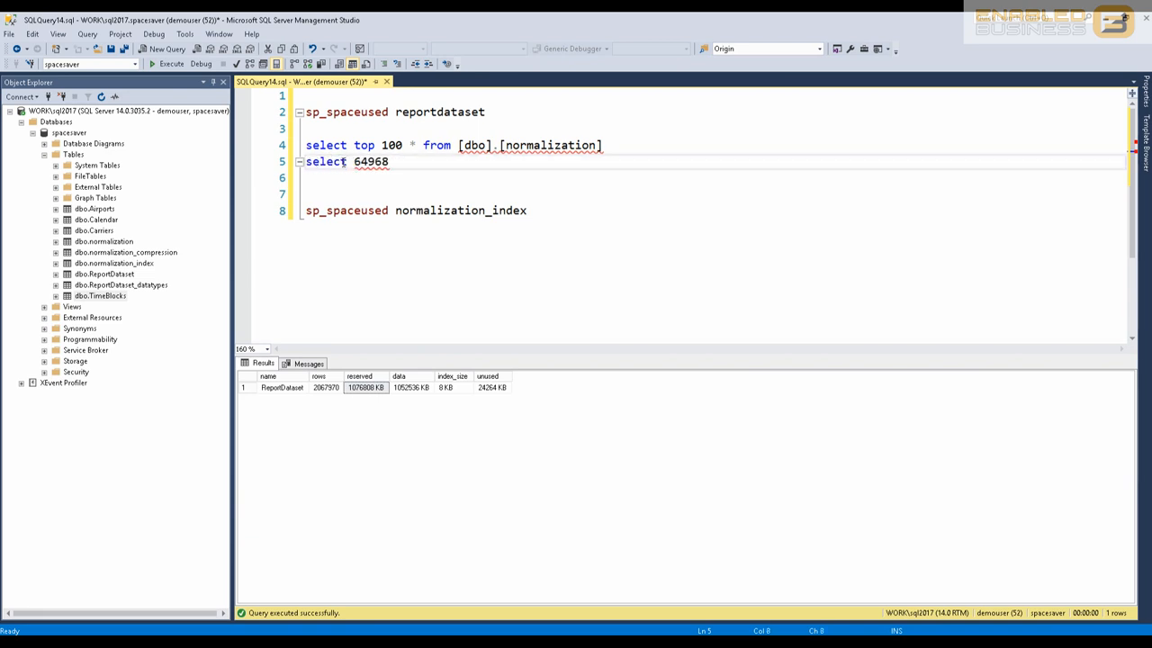
type("1076808")
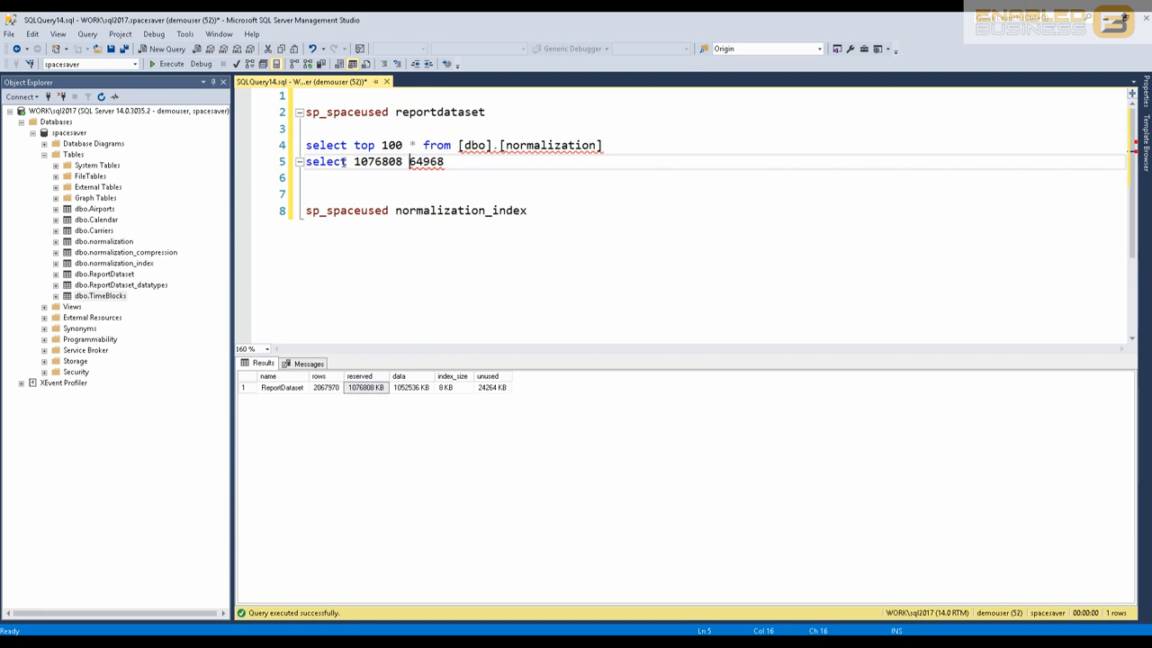
left_click_drag(304, 161, 450, 162)
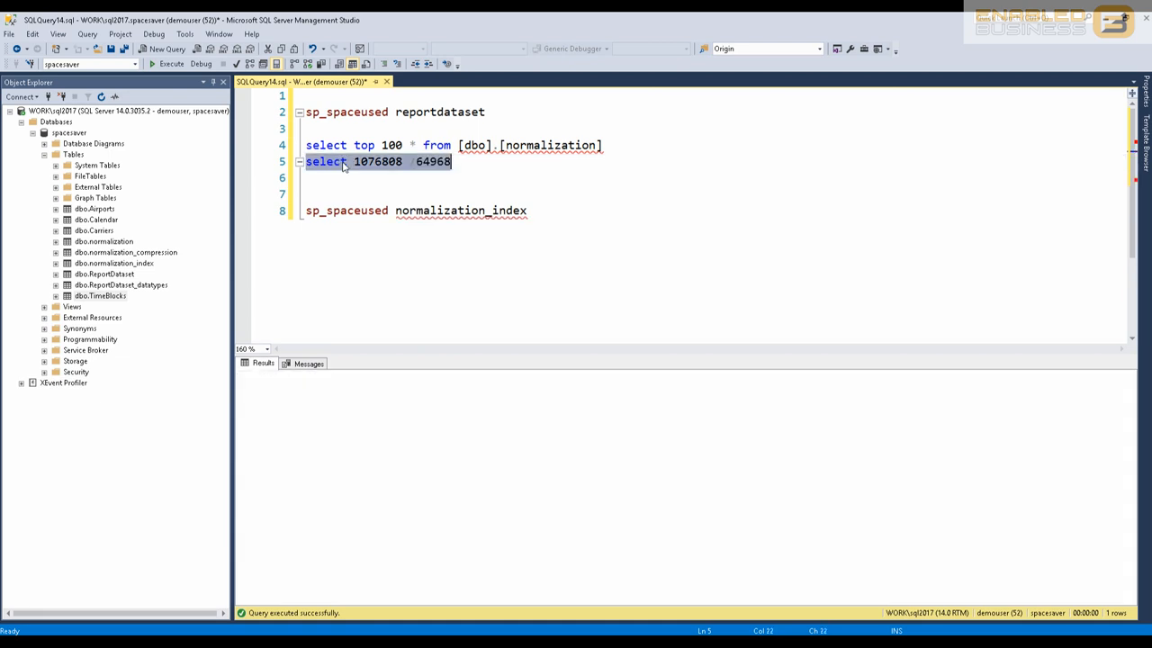
left_click(171, 65)
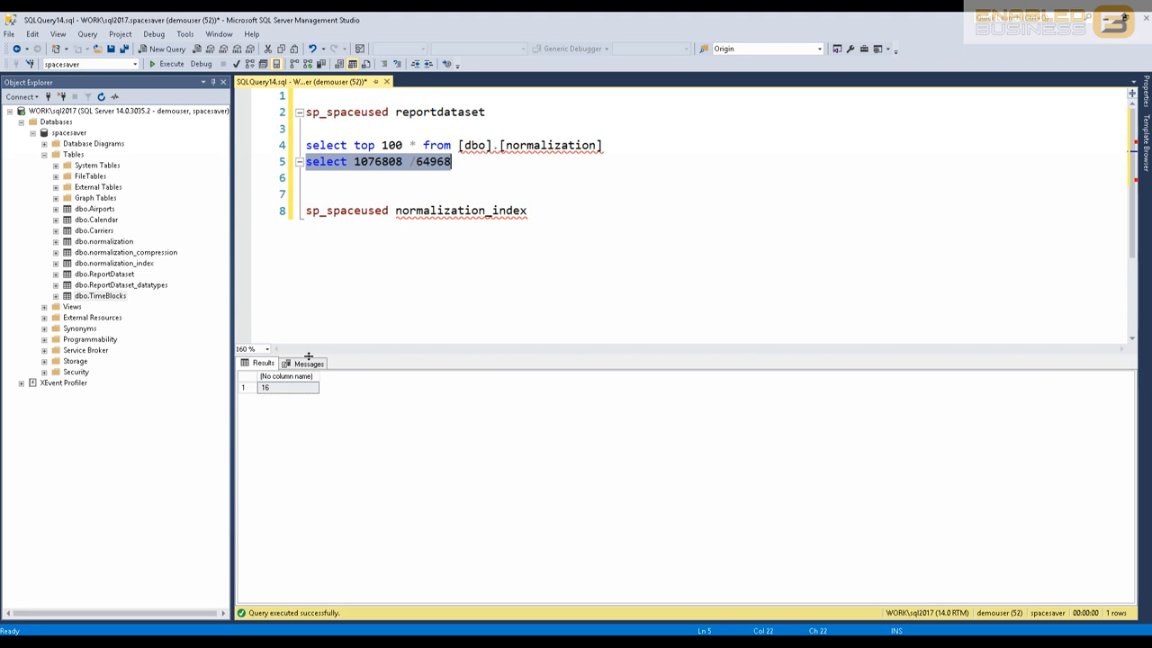
mouse_move(322, 304)
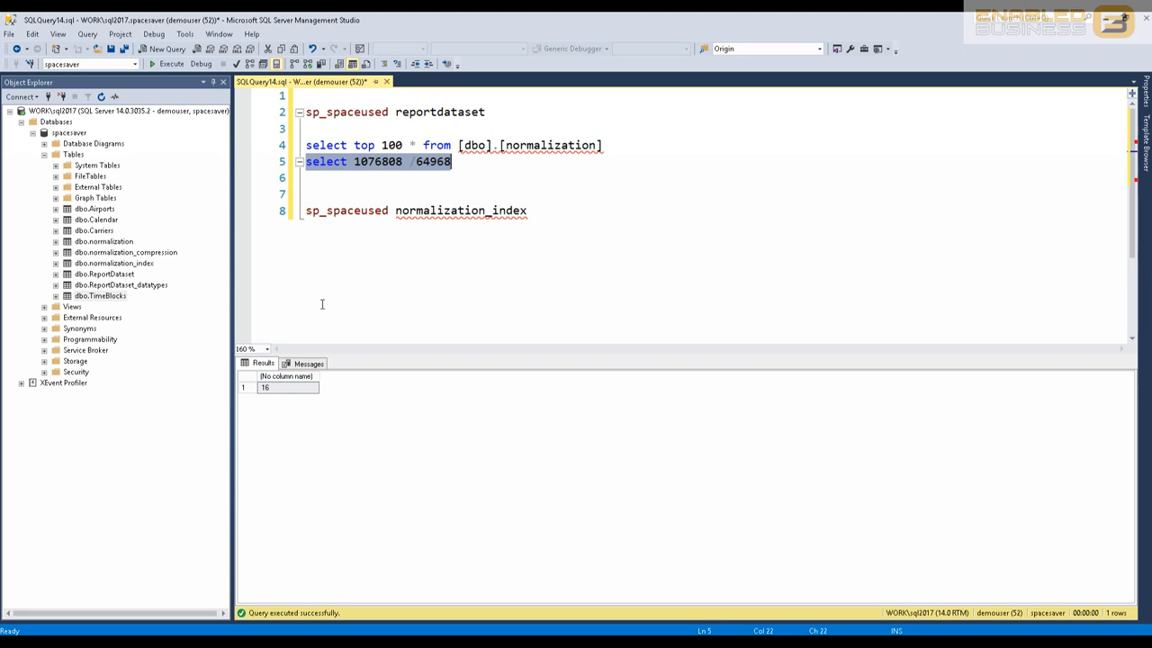
left_click(403, 162)
type("000")
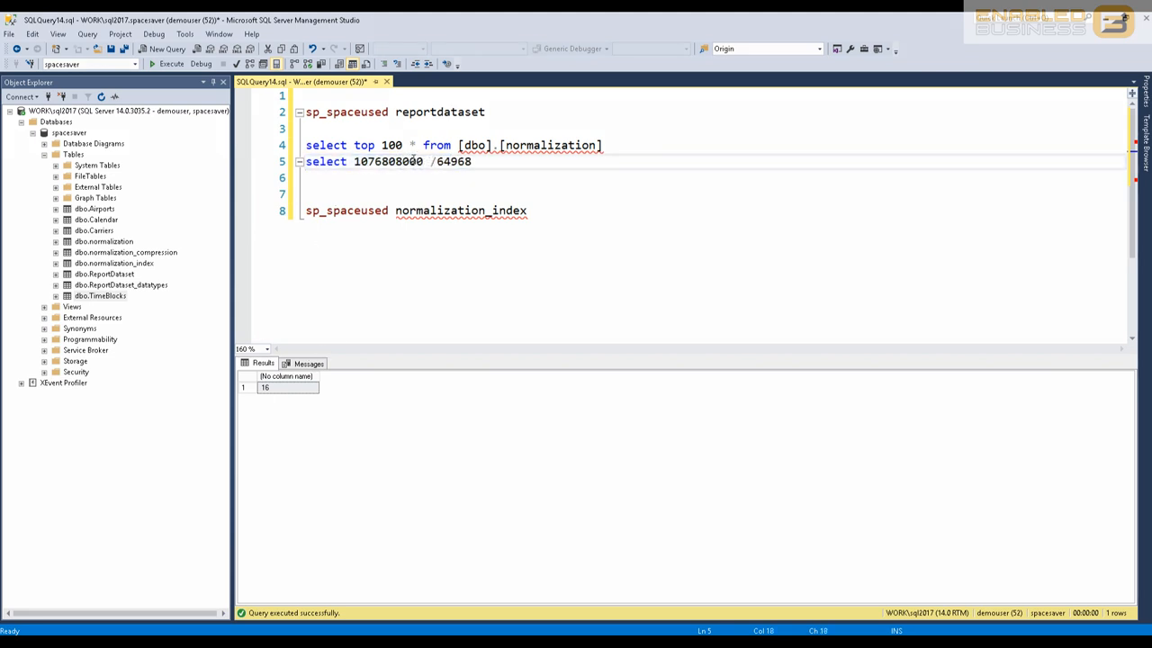
double_click(387, 162)
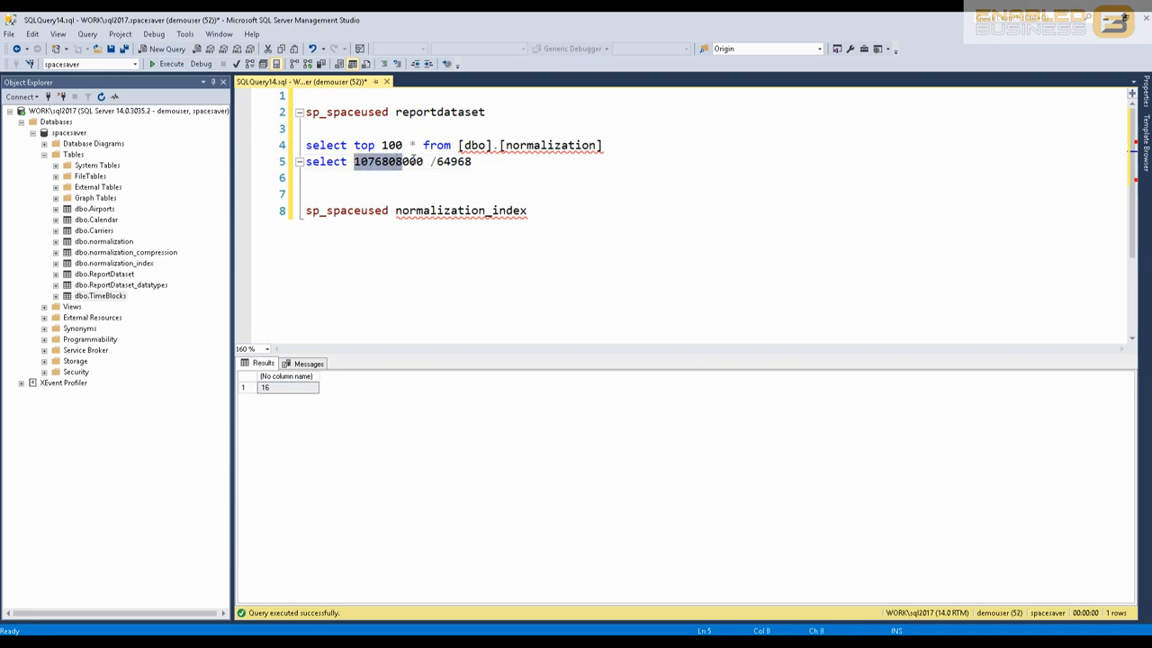